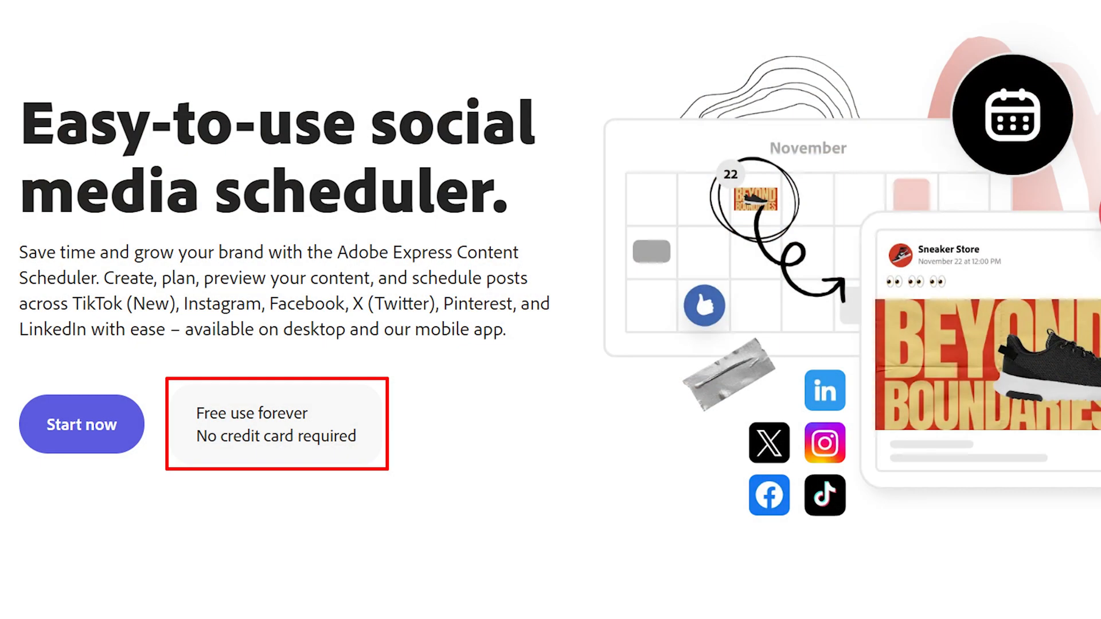
- Click Start now on the scheduler landing page to reach the Adobe Express home page
click(81, 424)
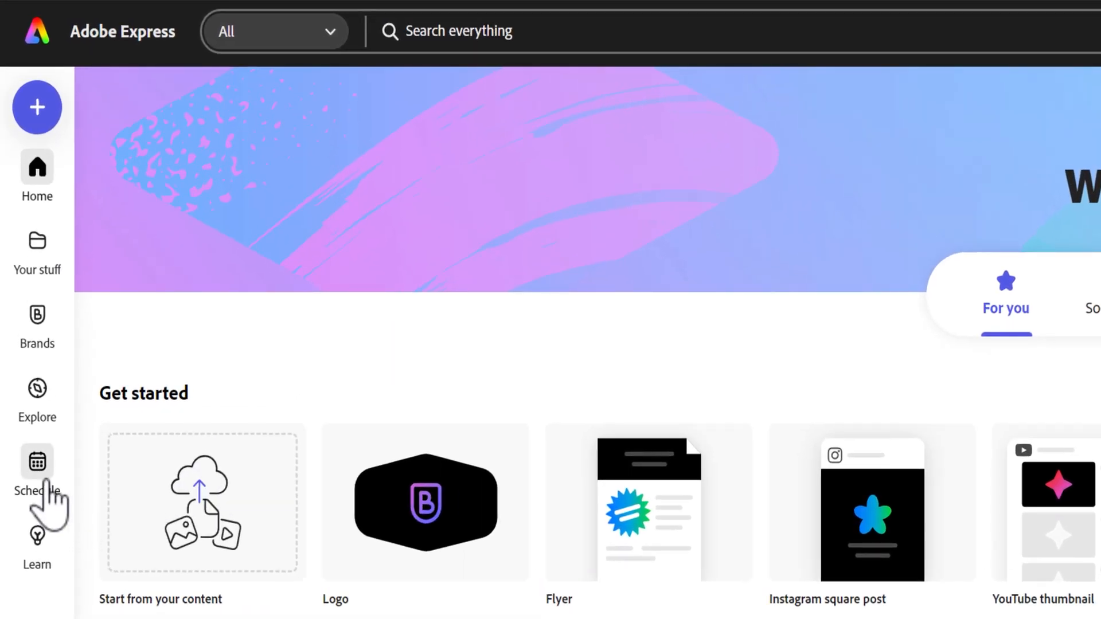
- Open Schedule from the left sidebar, then via the mobile app's Menu > Schedule
click(36, 463)
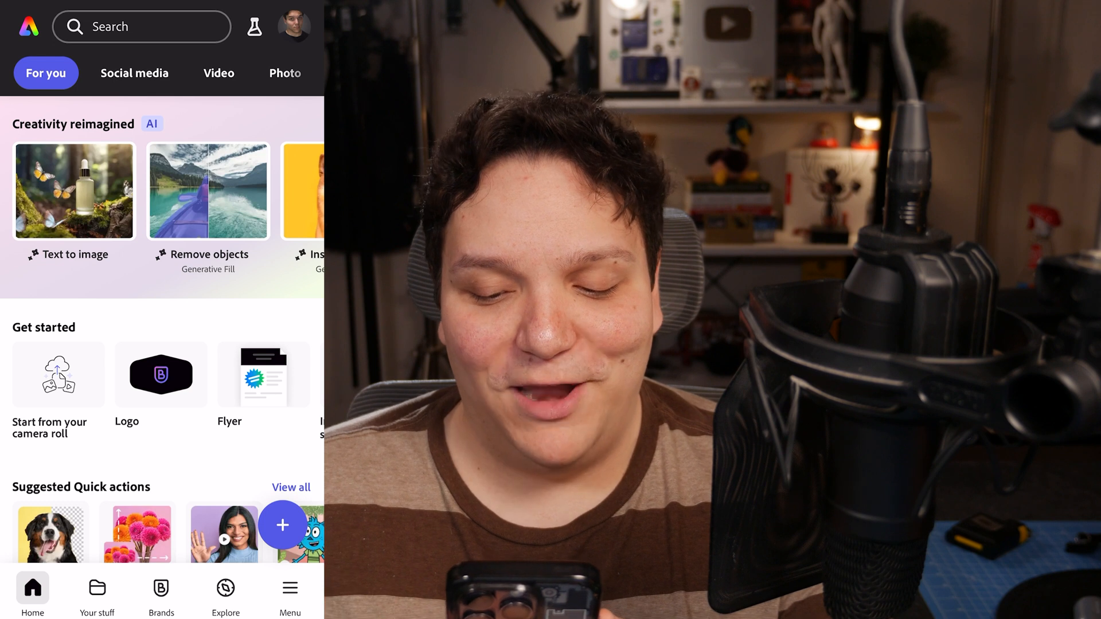
click(289, 588)
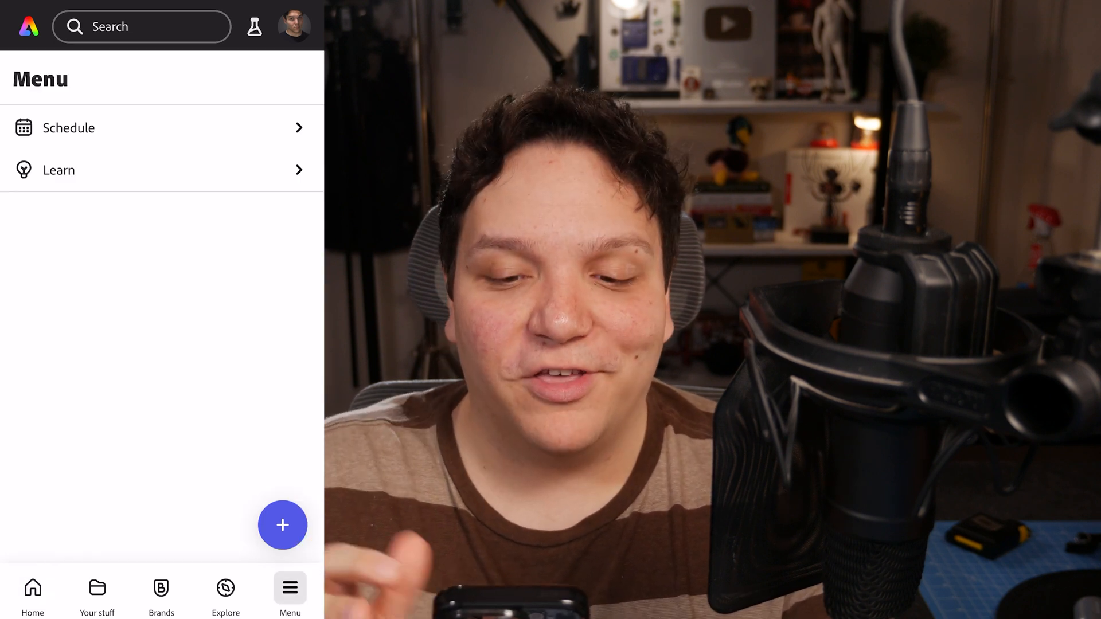
click(65, 127)
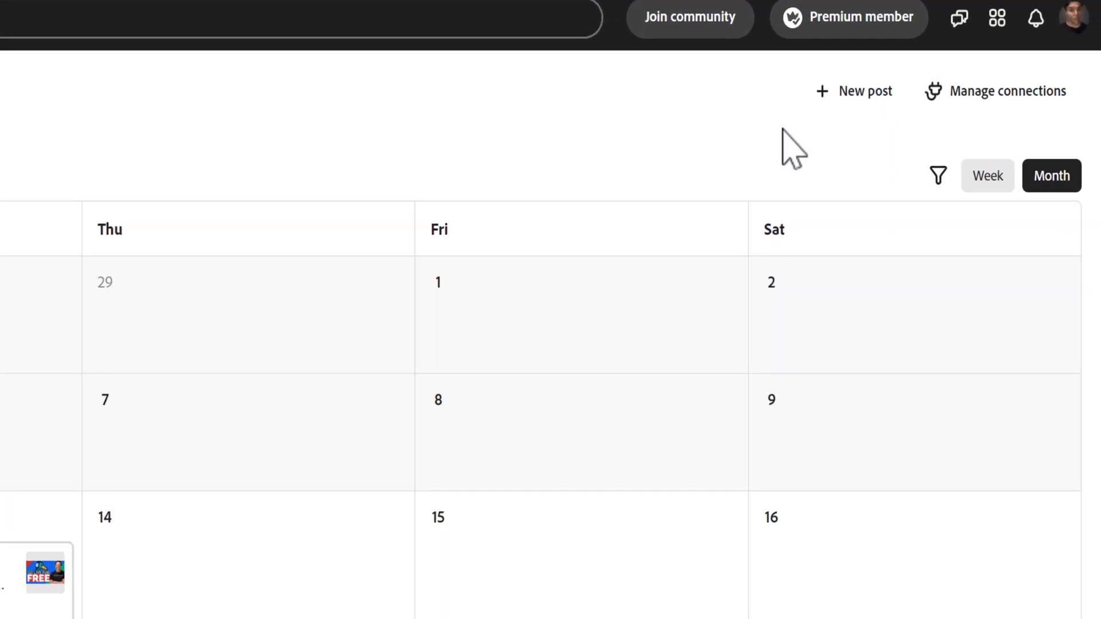
- Open Manage connections and add a new Instagram slot with Add new
click(1004, 90)
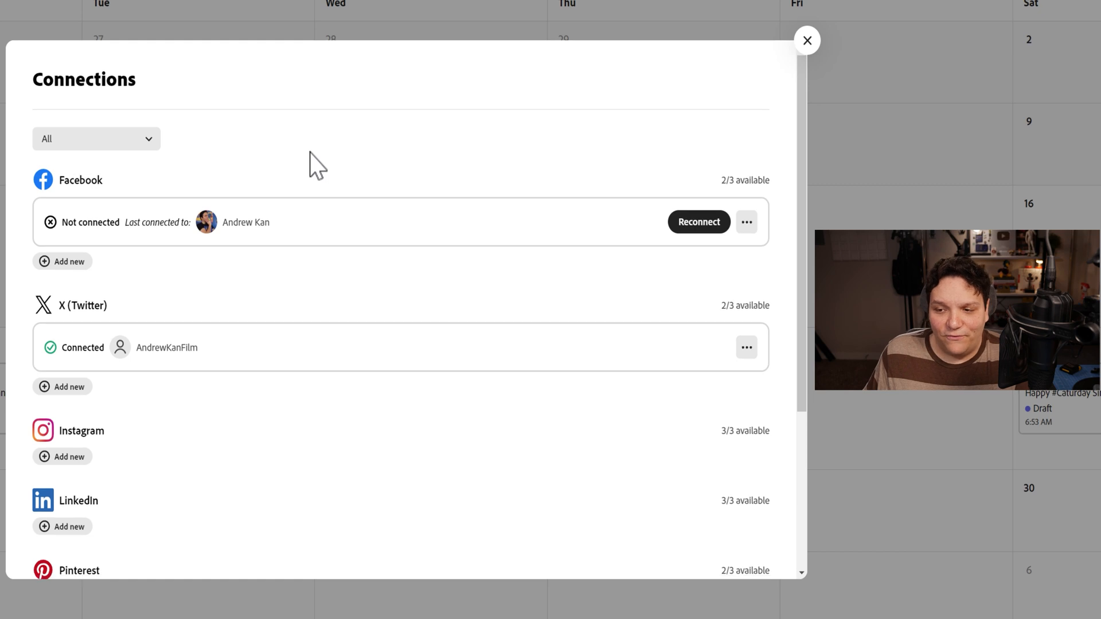
scroll(down, 3)
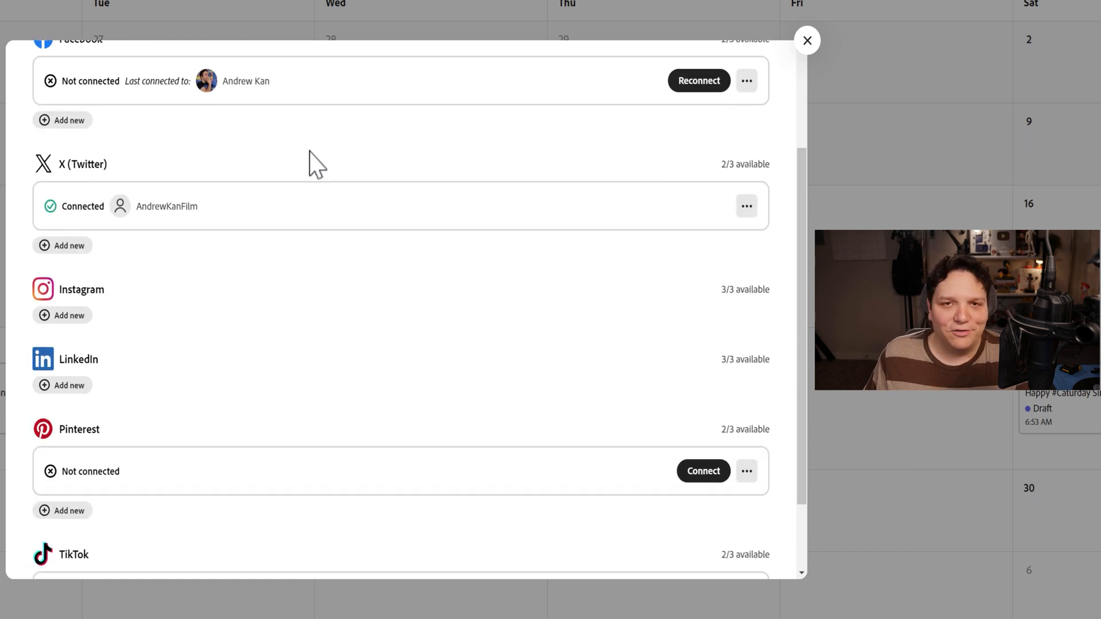
scroll(down, 3)
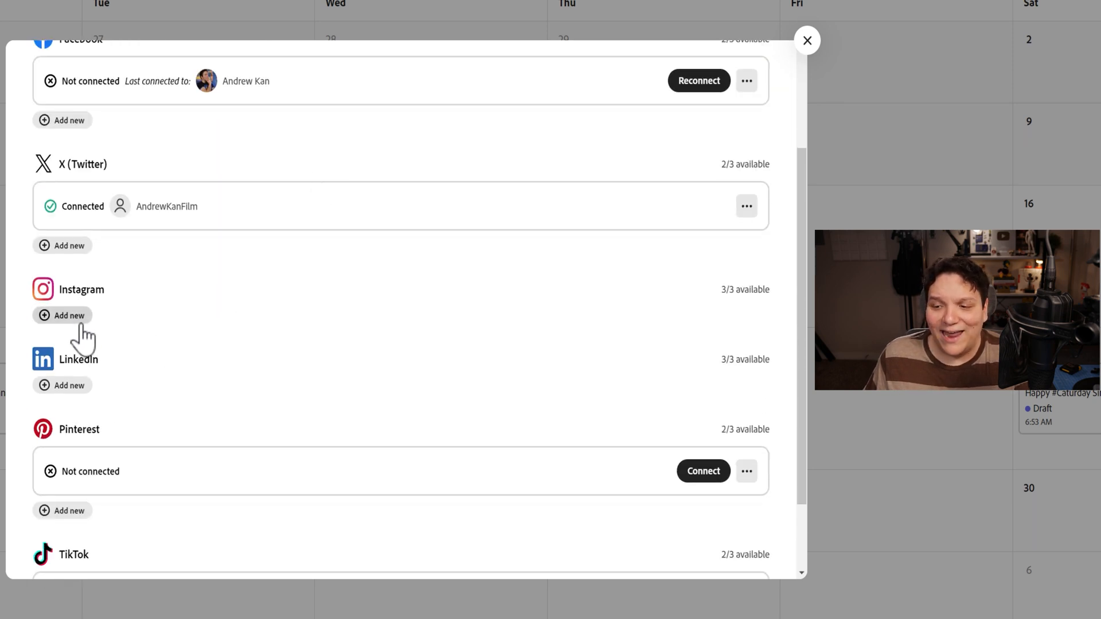
click(61, 315)
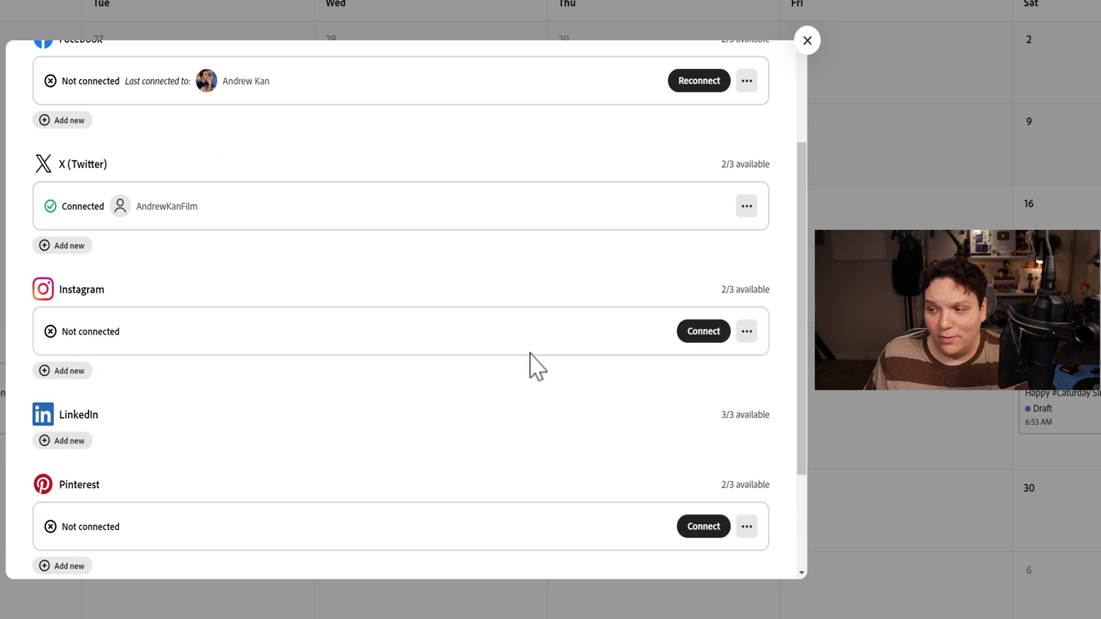
mouse_move(770, 310)
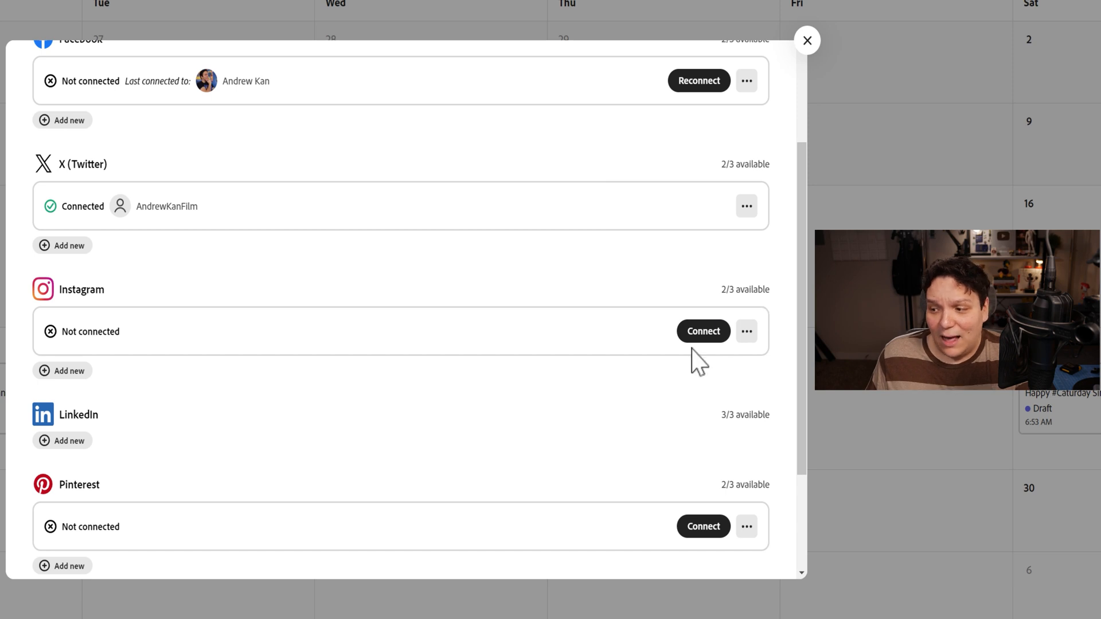
- Connect the Instagram account via Facebook and return to Adobe Express
click(703, 331)
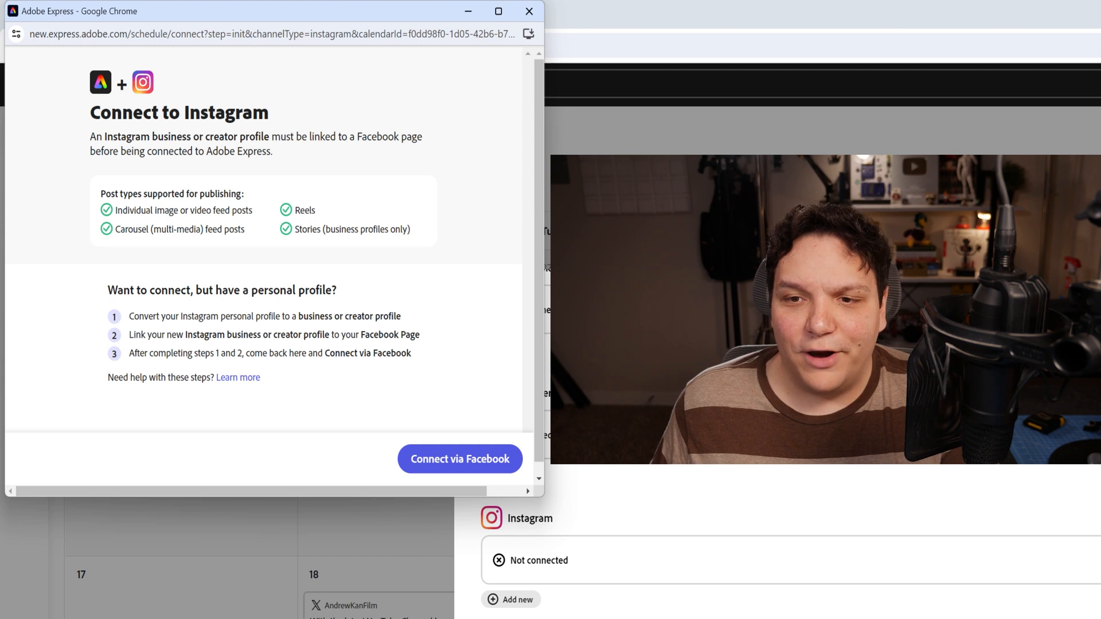
mouse_move(457, 379)
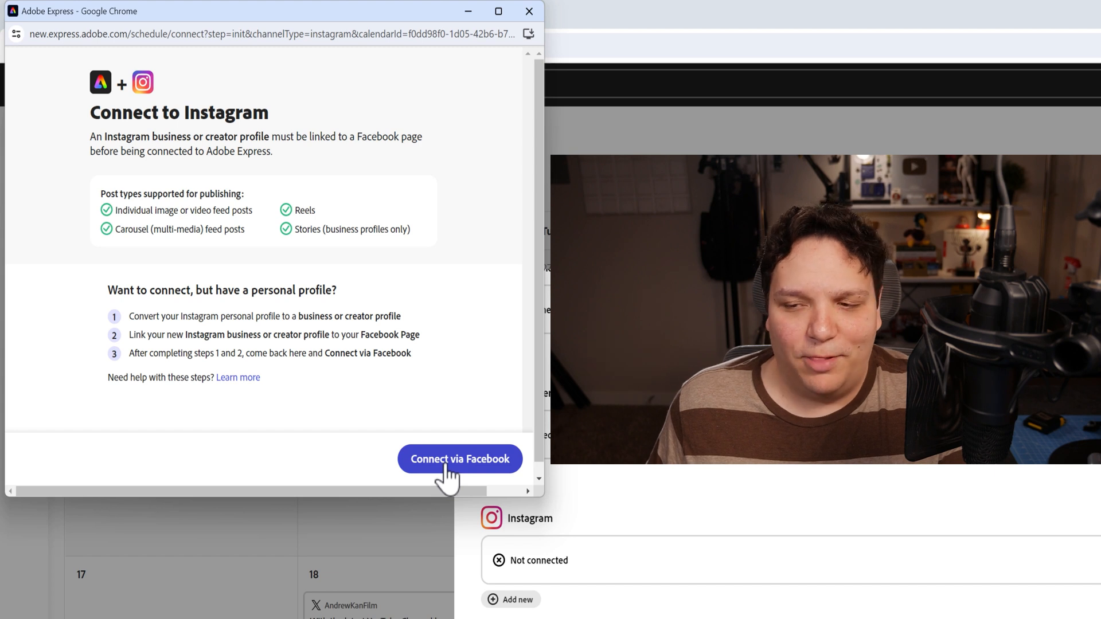
click(460, 458)
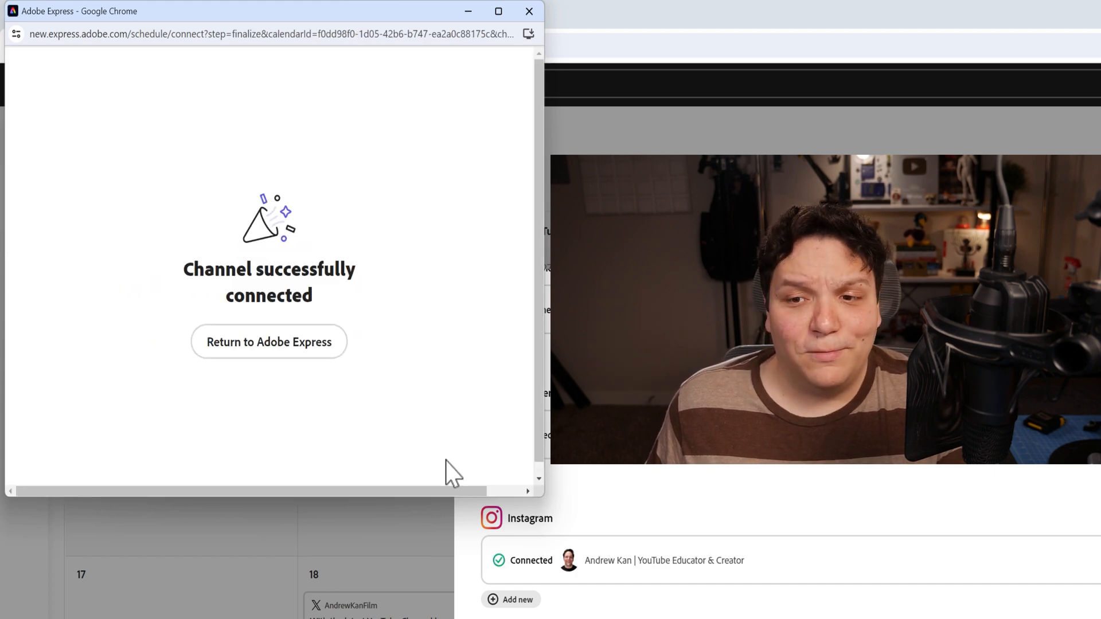
click(269, 342)
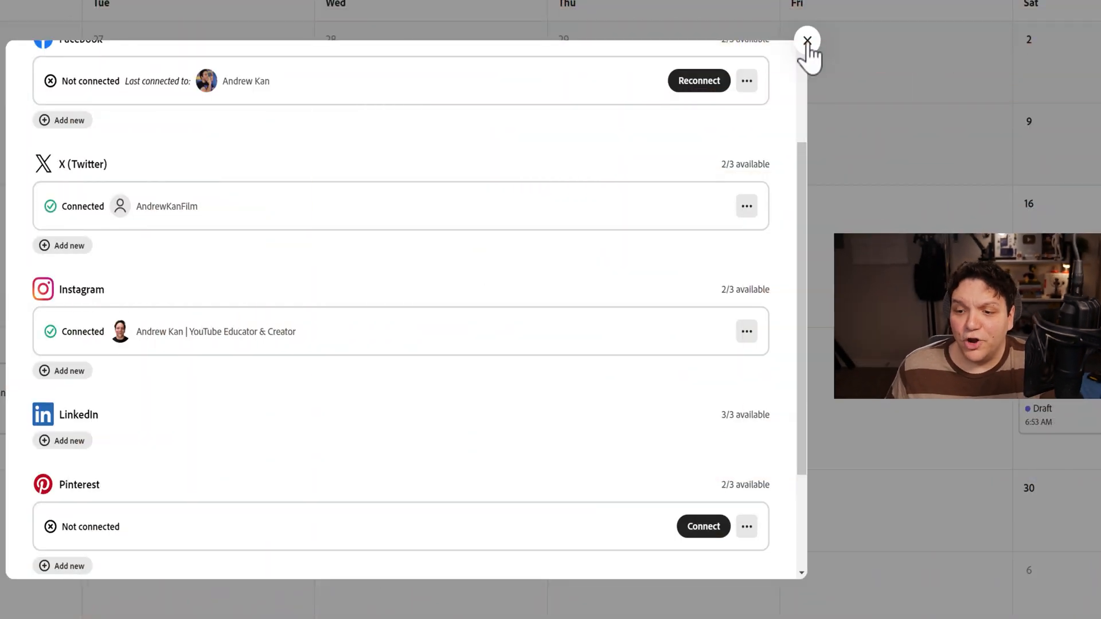
- Close Connections, start a New post, and browse for its media
click(807, 40)
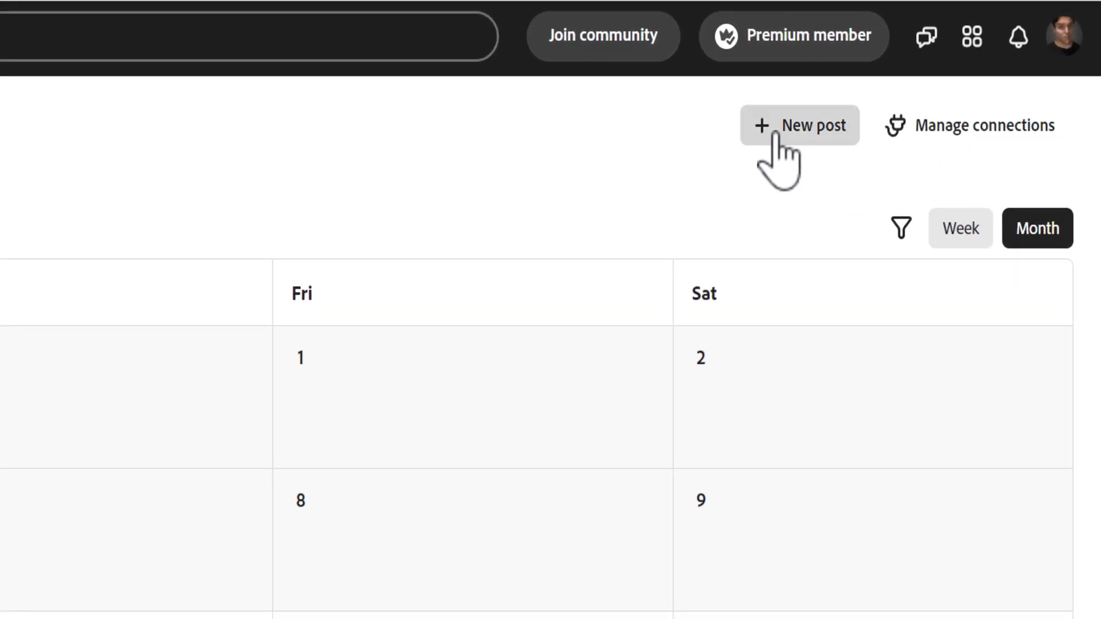
click(800, 125)
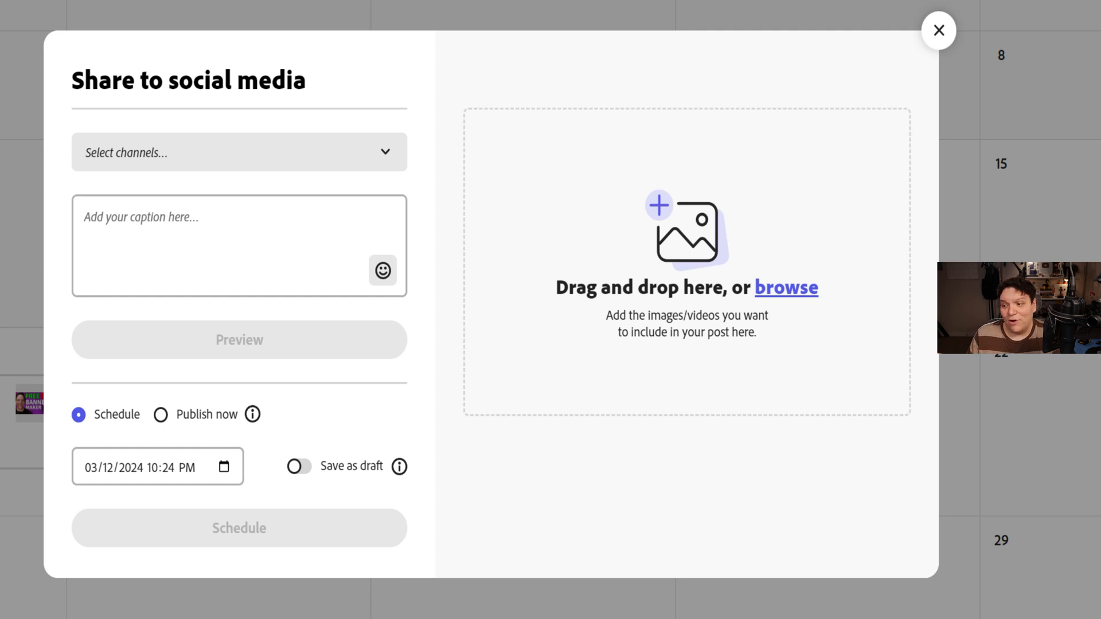
mouse_move(872, 210)
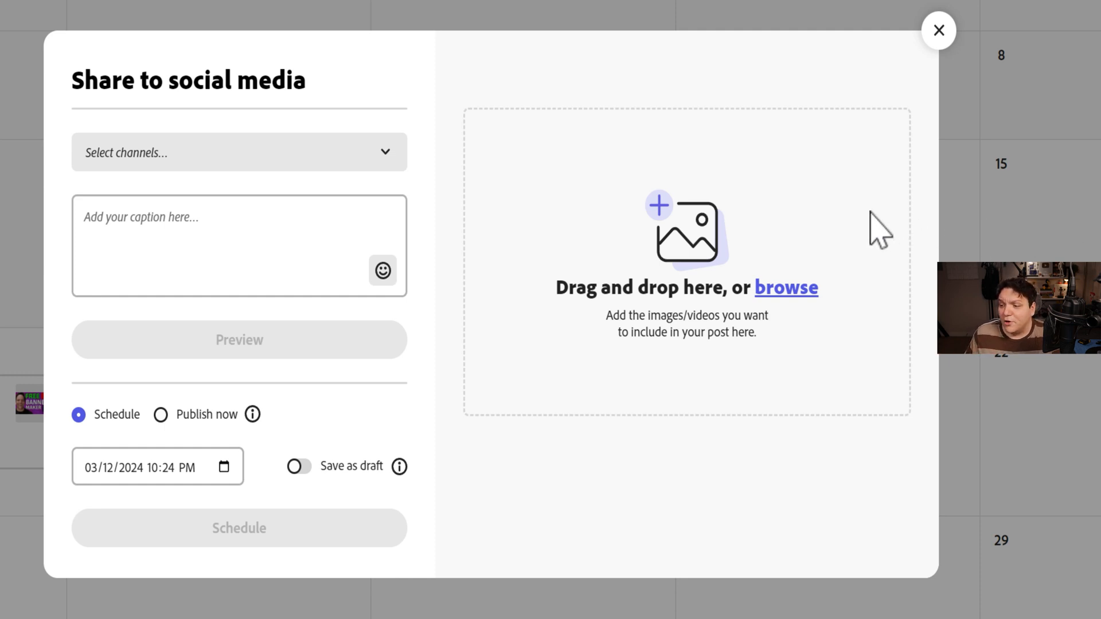
click(785, 286)
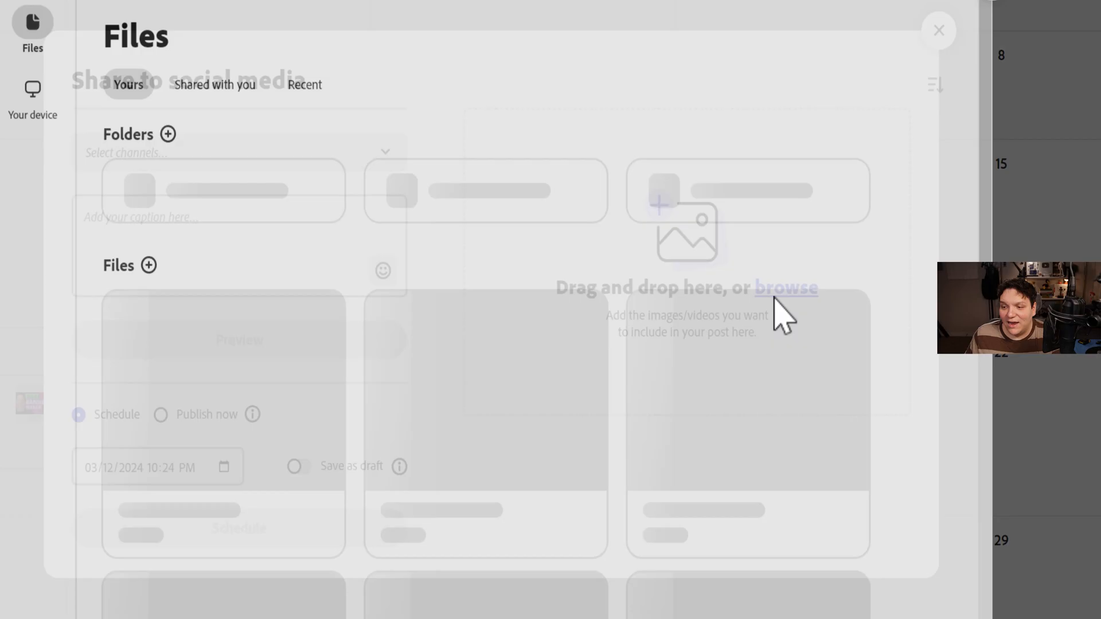
- Upload the Adobe Express Scheduler thumbnail design from Files as the post image
click(32, 86)
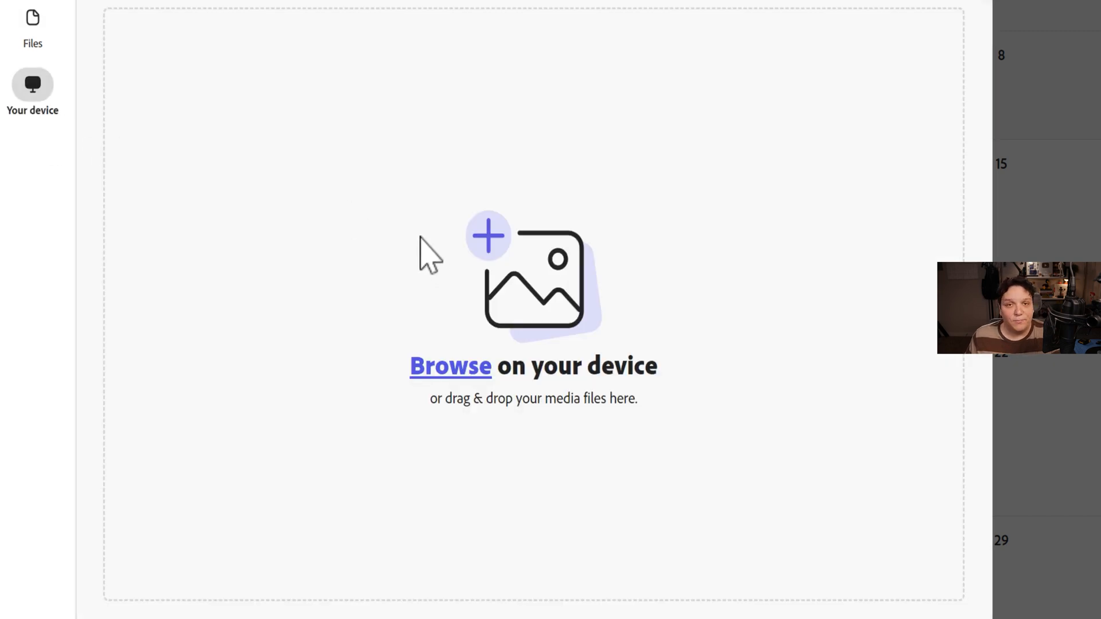
mouse_move(33, 33)
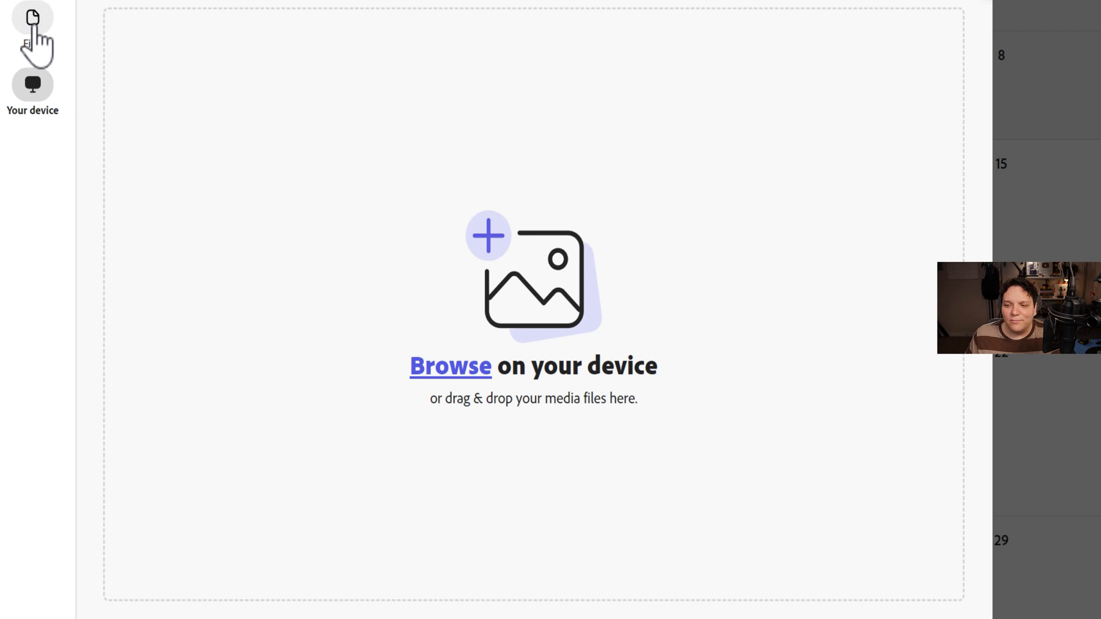
click(34, 19)
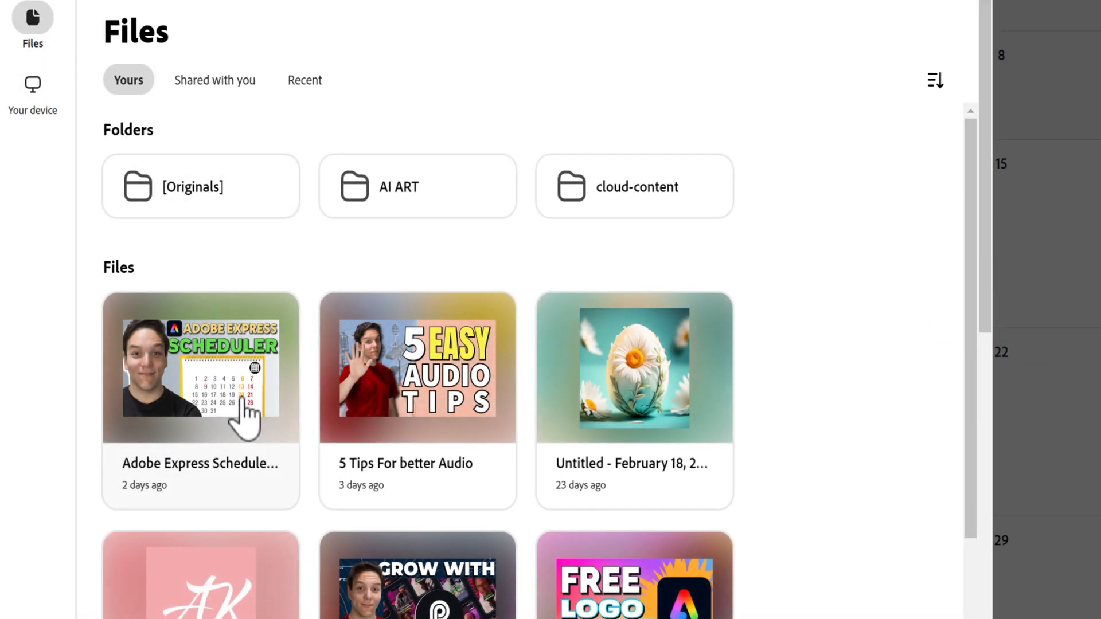
click(201, 373)
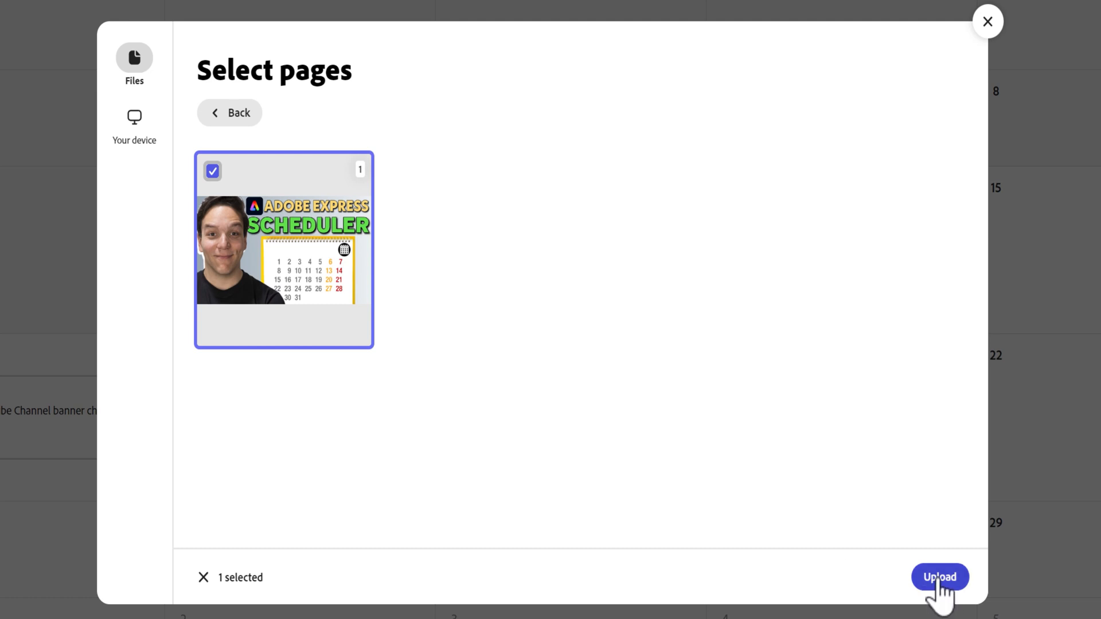
click(939, 577)
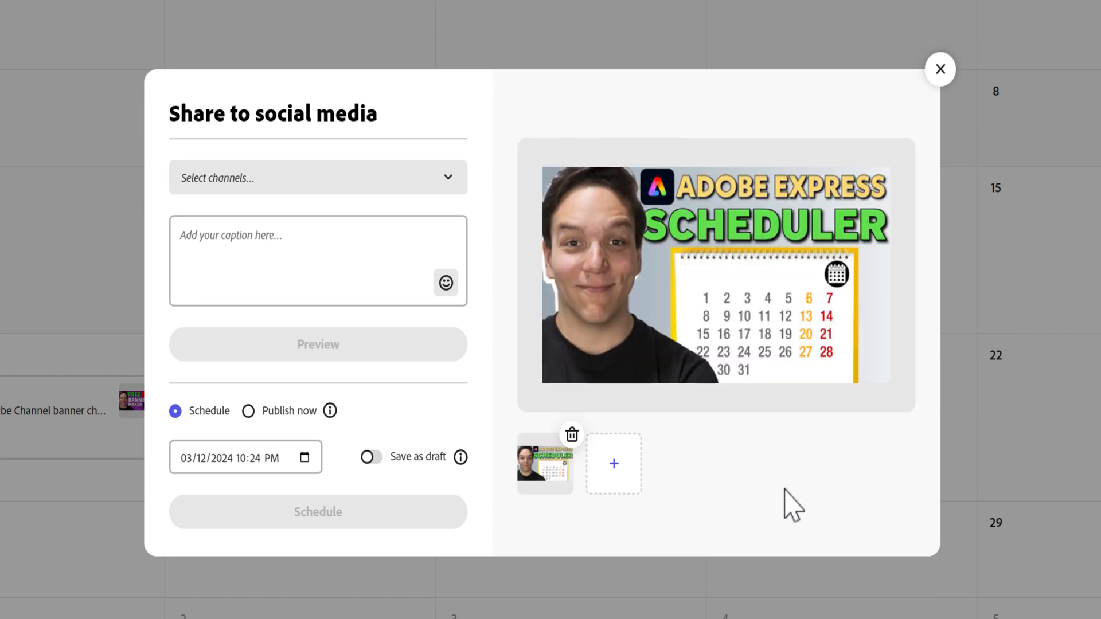
mouse_move(297, 213)
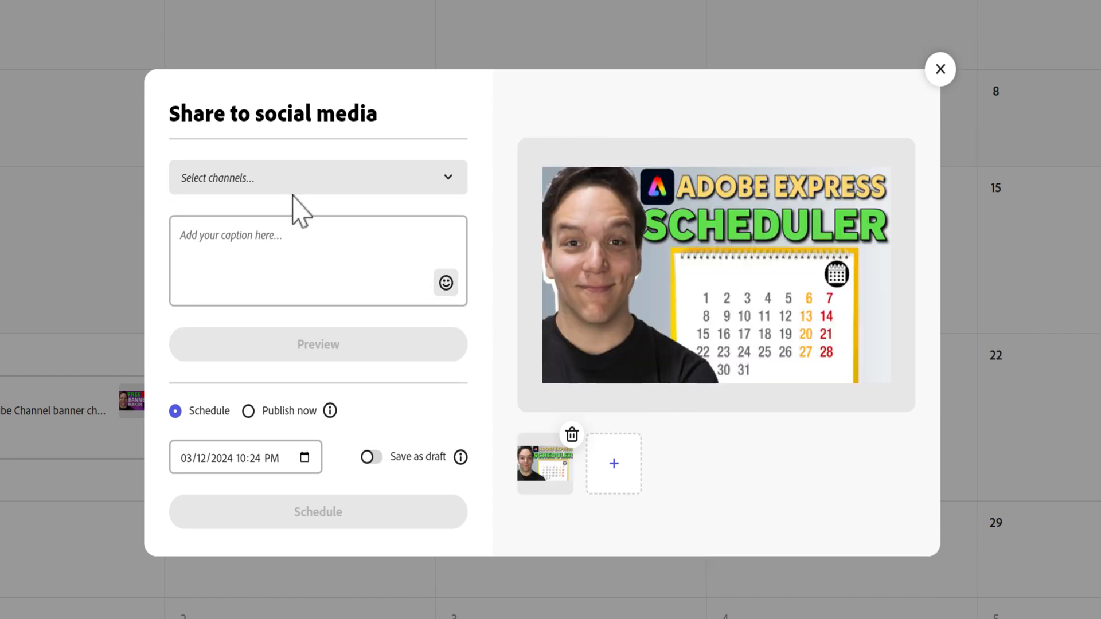
- Choose the X account as the post's channel
click(318, 177)
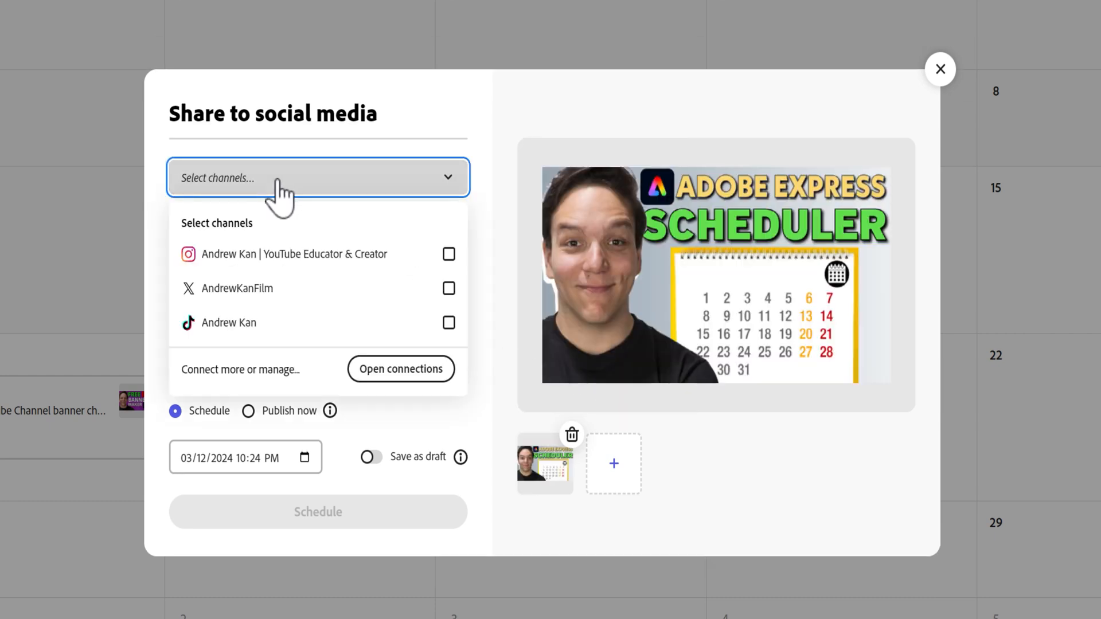
mouse_move(264, 303)
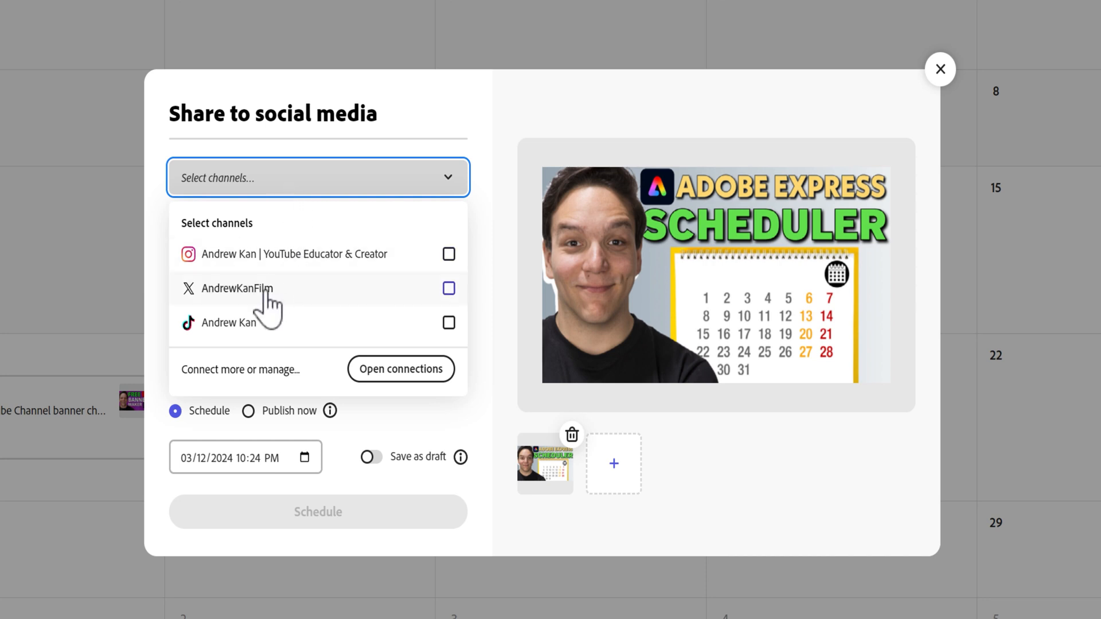
mouse_move(258, 329)
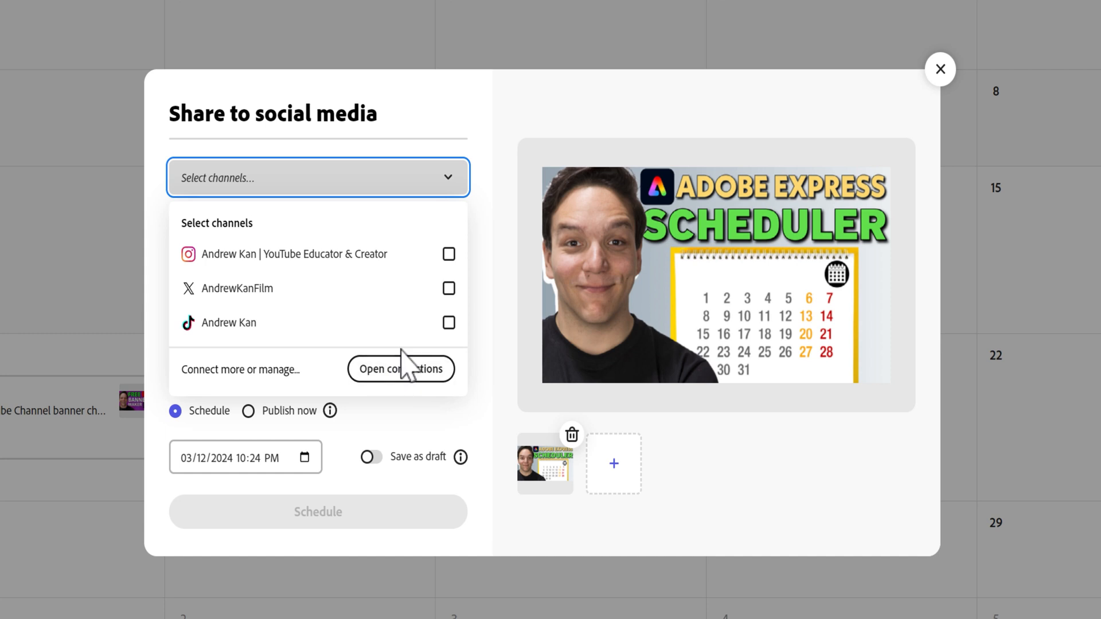
click(448, 288)
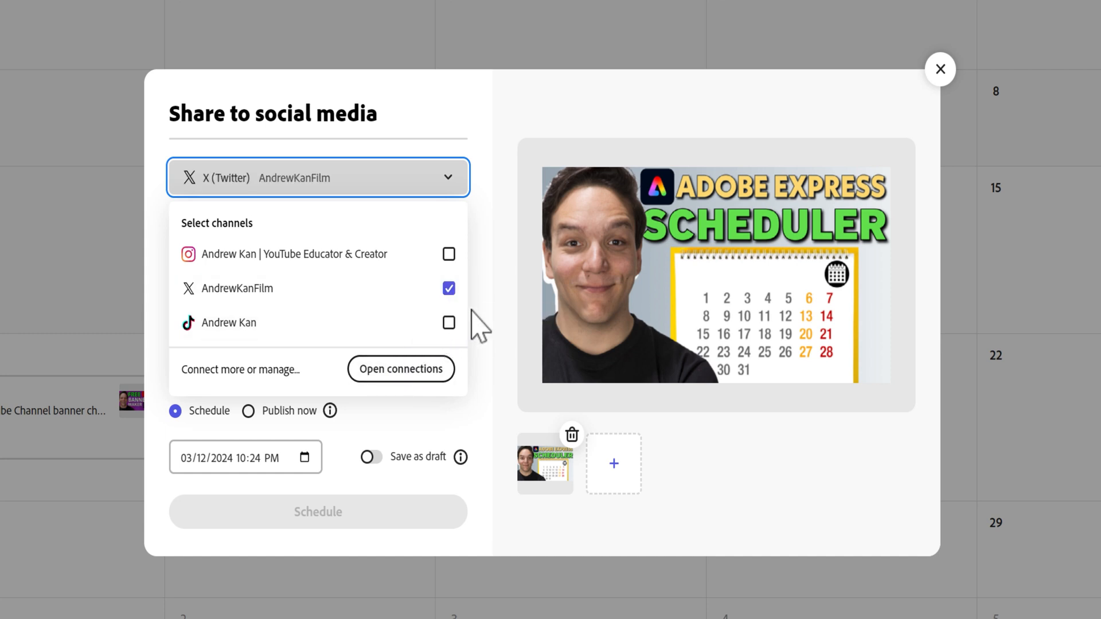
click(317, 177)
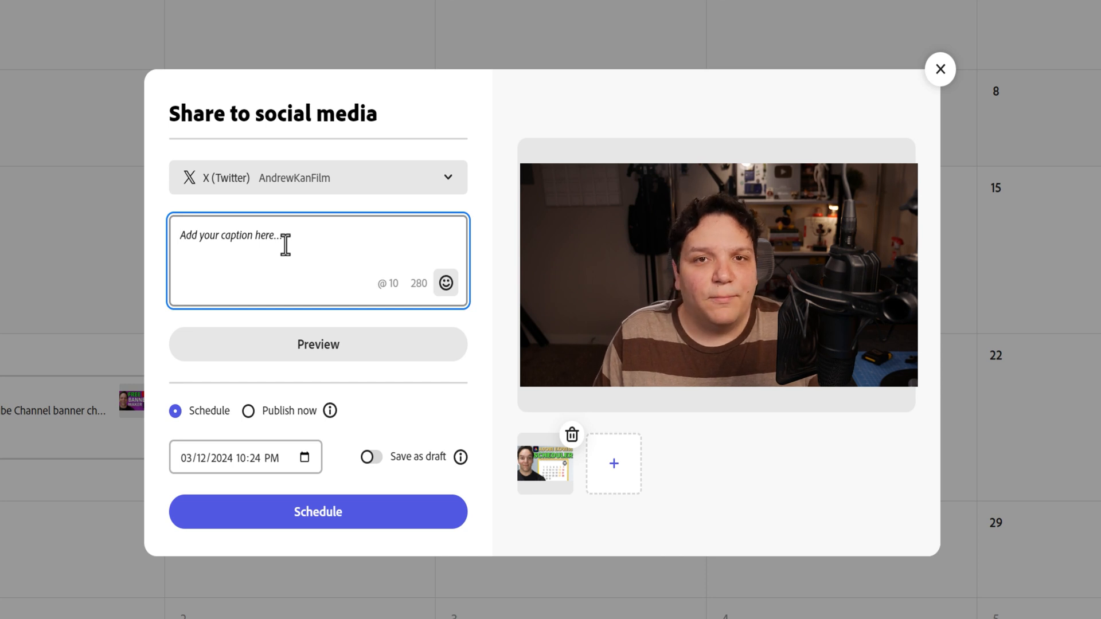
- Type the caption about scheduling social media quickly and for FREE with Adobe Express, plus 'YouTube Link'
text(Learn how to schedule)
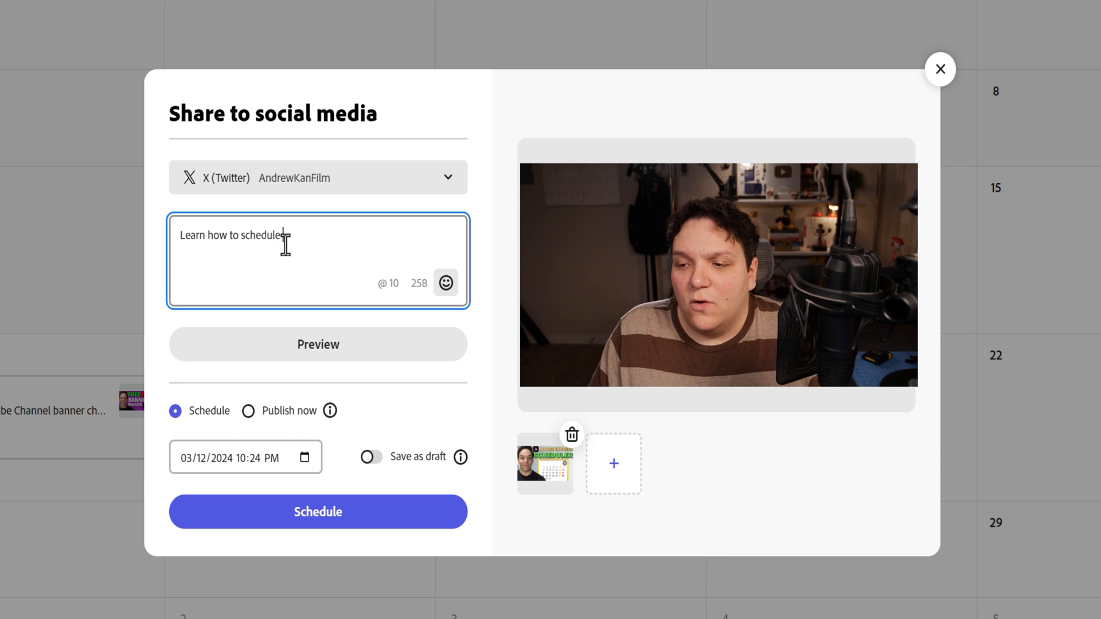
text(for social media o)
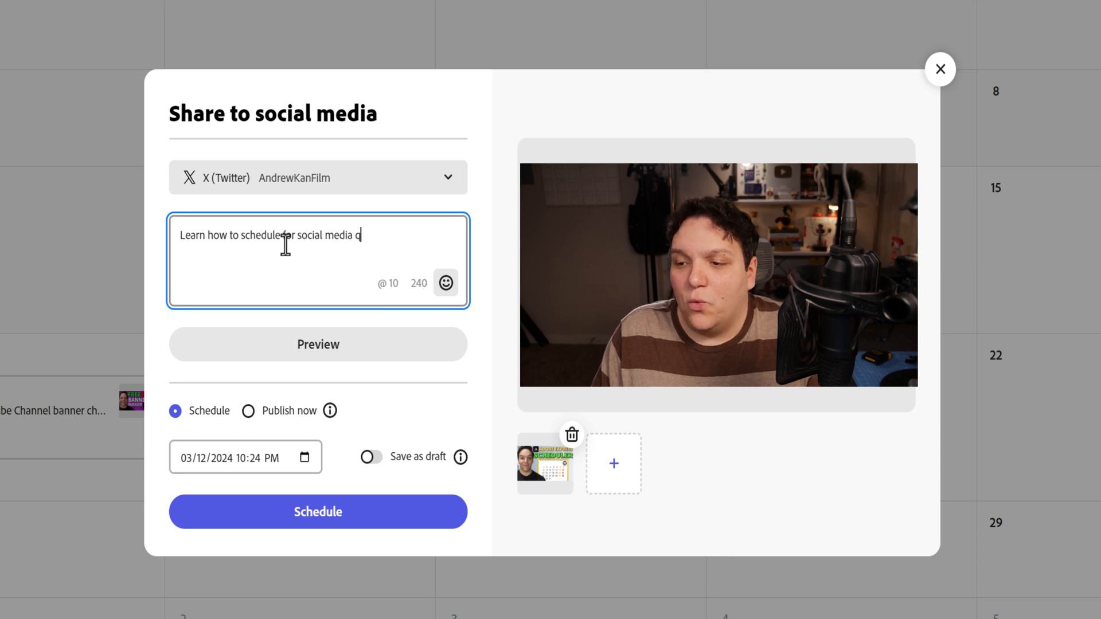
text(quickly and for F)
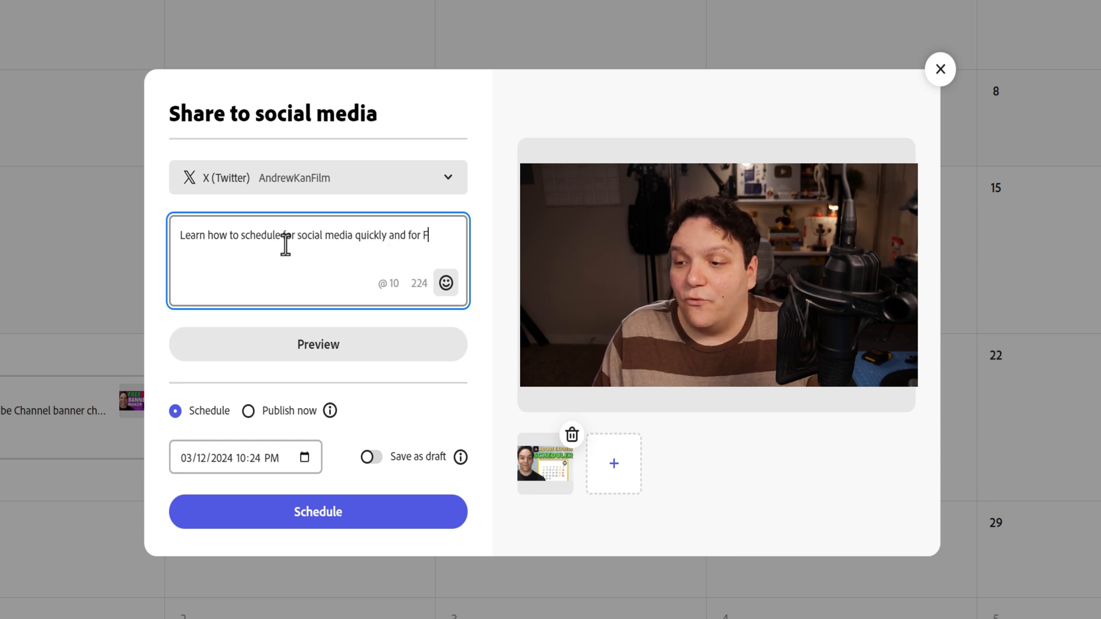
text(REE with Ad)
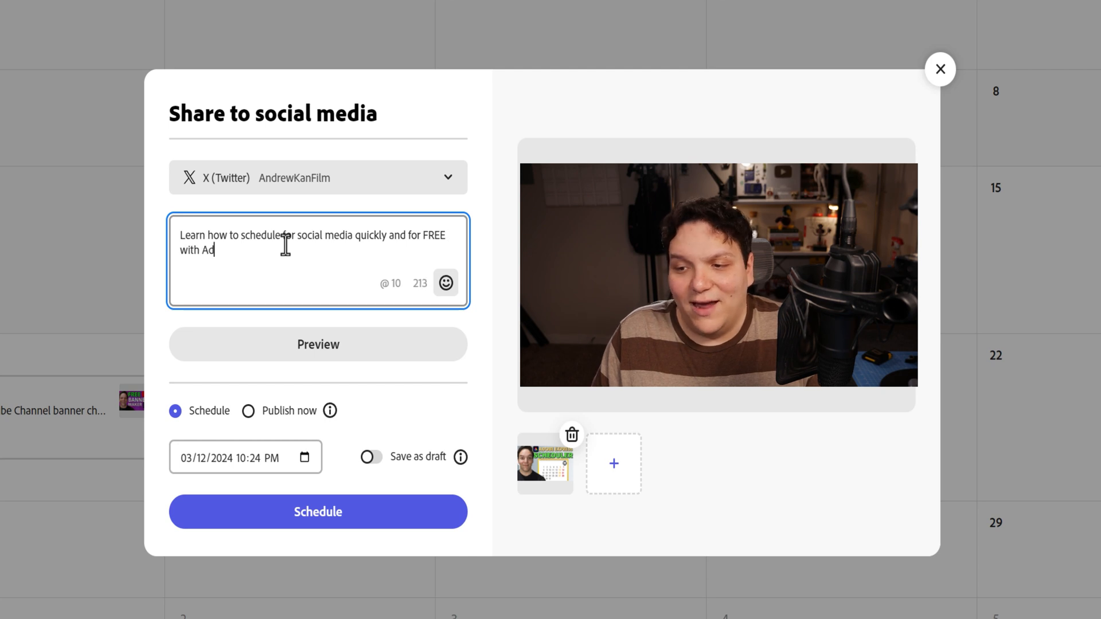
text(dobe Express)
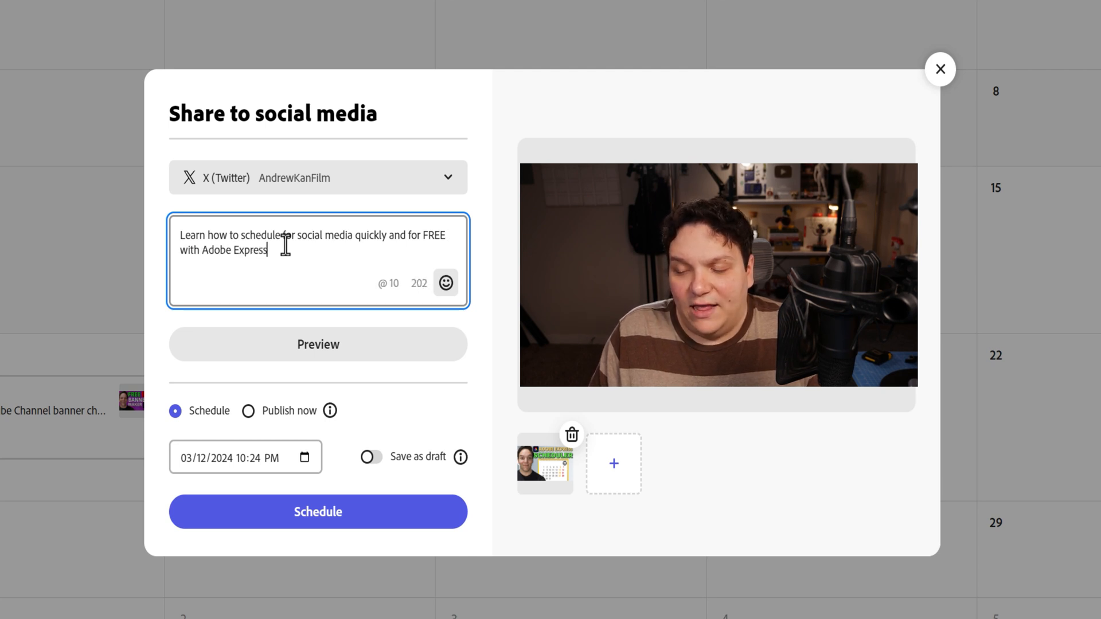
text(:)
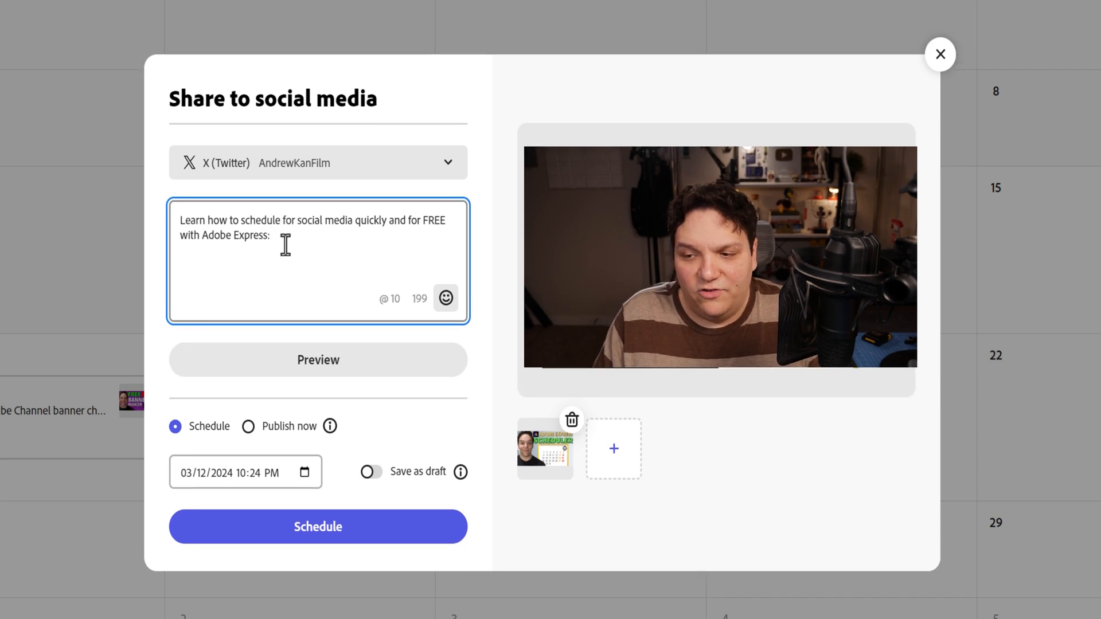
text(Yout)
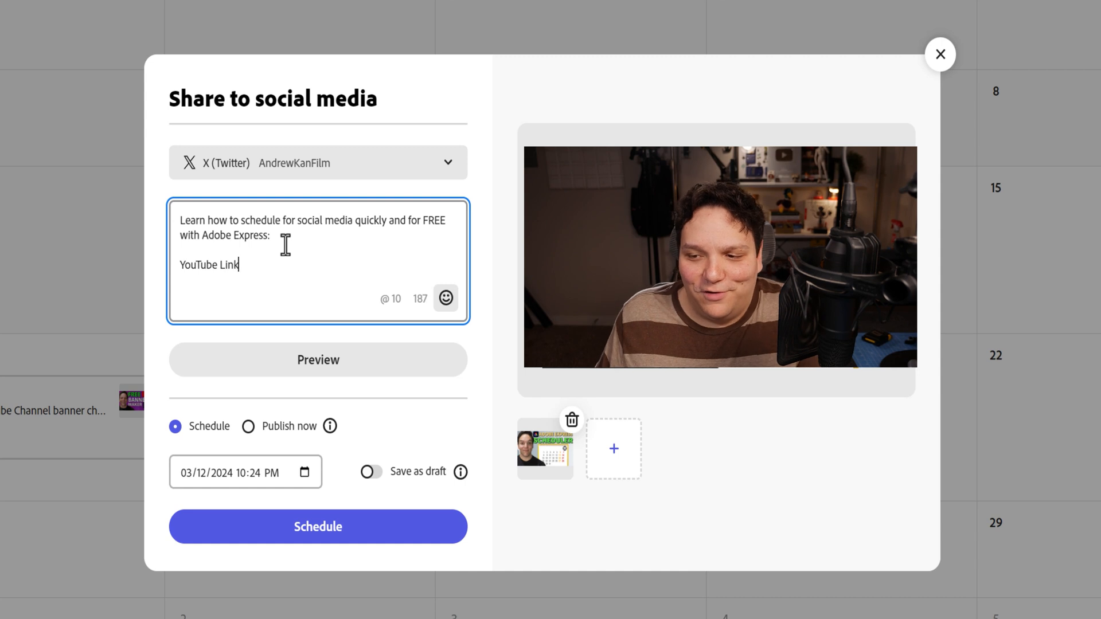
mouse_move(299, 493)
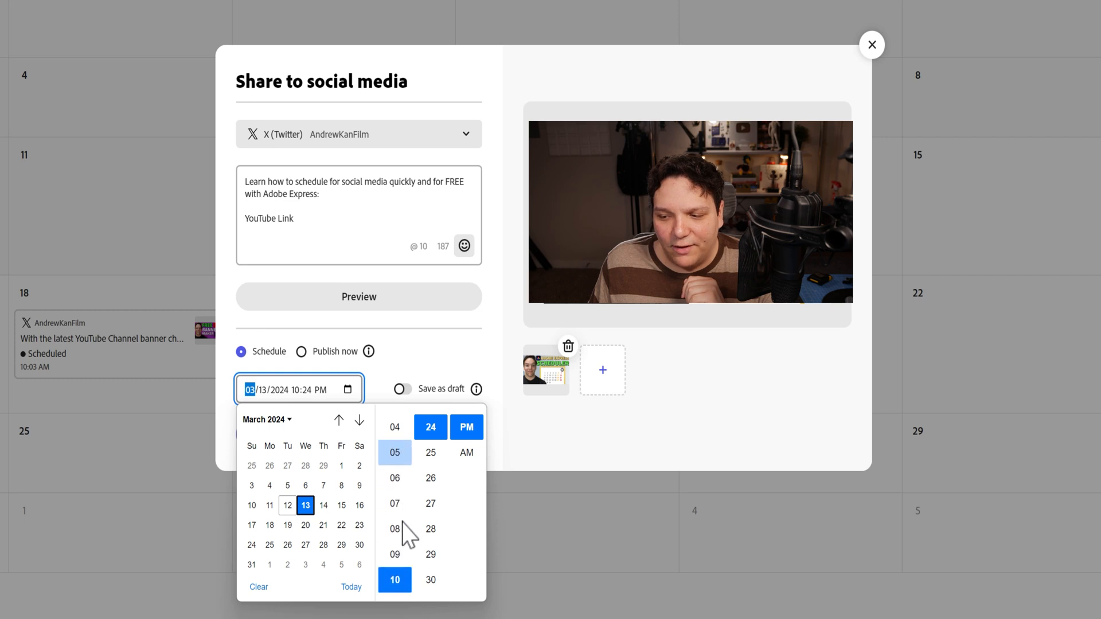
- Set the posting time to 1:24 PM on March 13, 2024
scroll(down, 3)
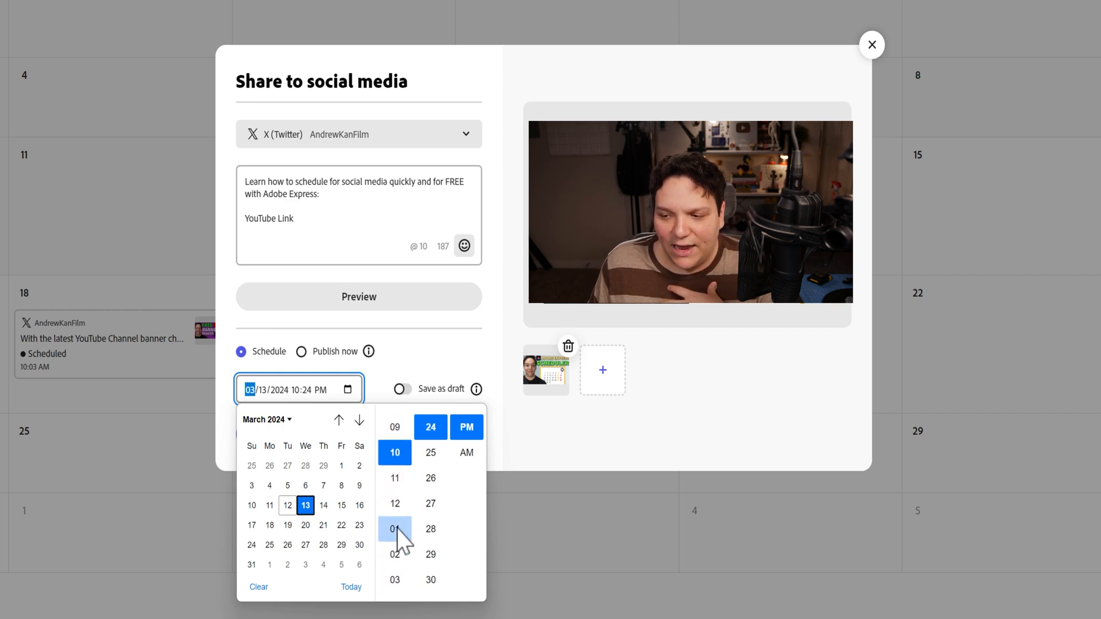
click(394, 528)
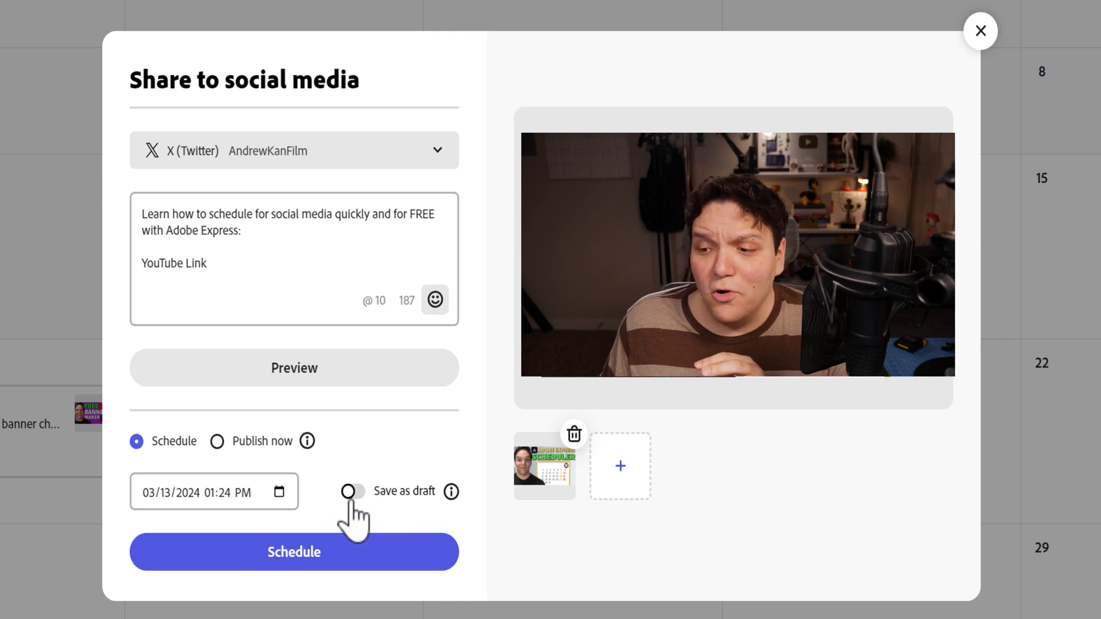
mouse_move(452, 491)
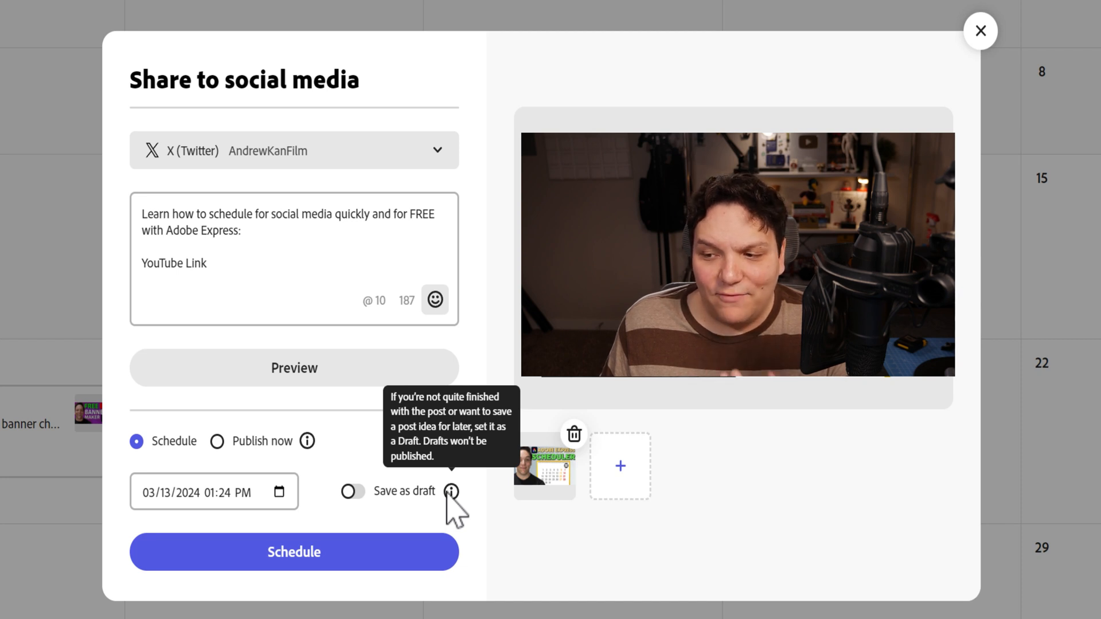
- Turn on Save as draft and add the X post as a draft
click(351, 491)
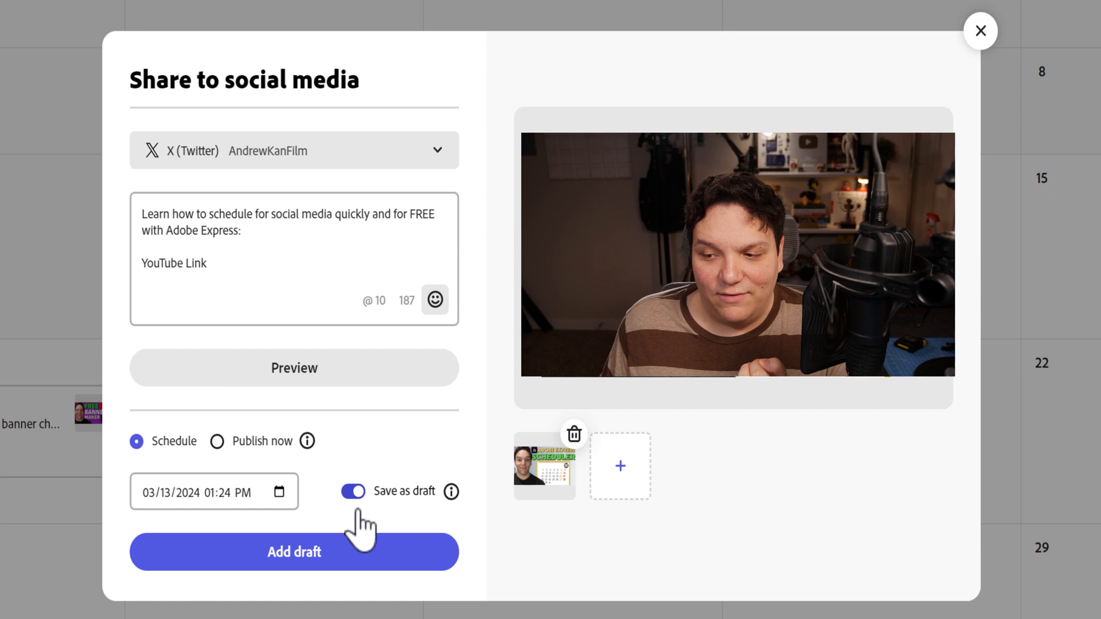
click(291, 552)
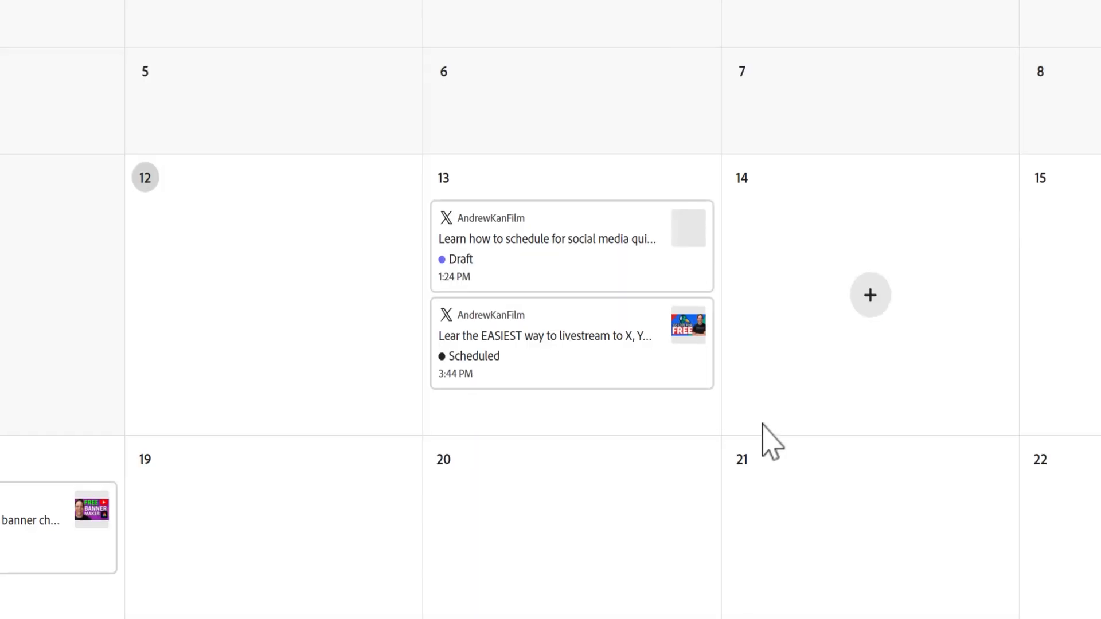
mouse_move(587, 238)
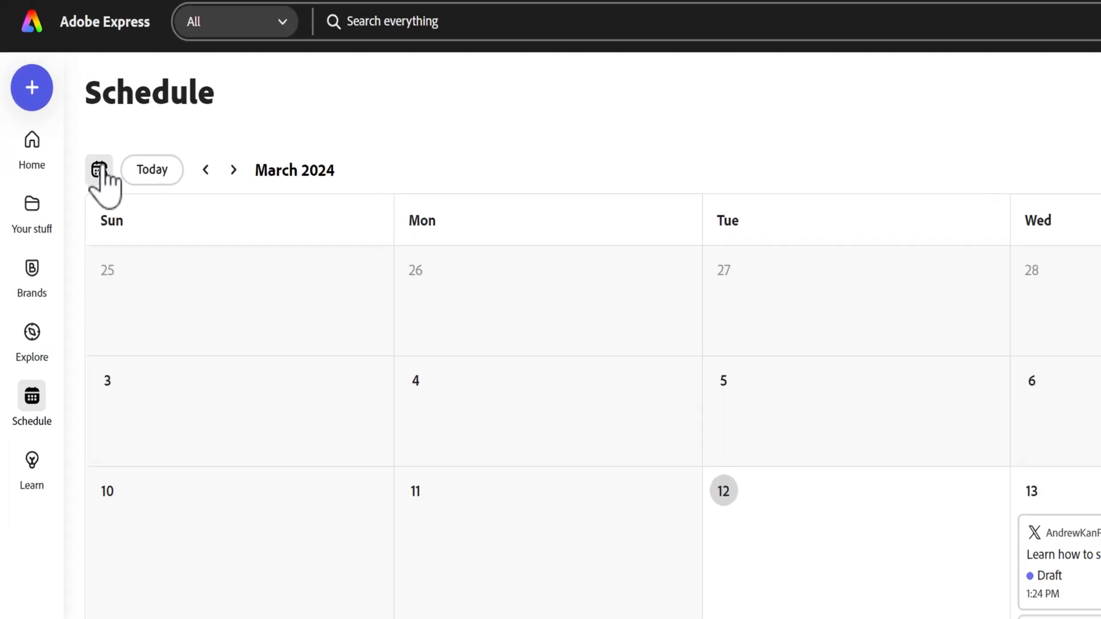
- Show the unscheduled post ideas and open the Happy #Caturday draft
click(98, 169)
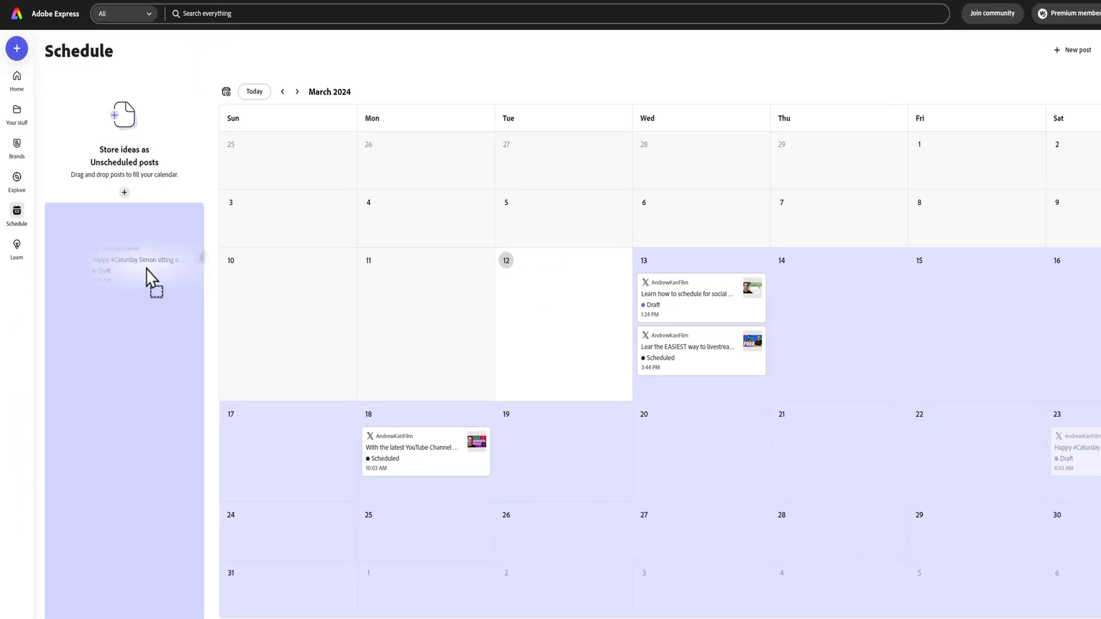
click(138, 266)
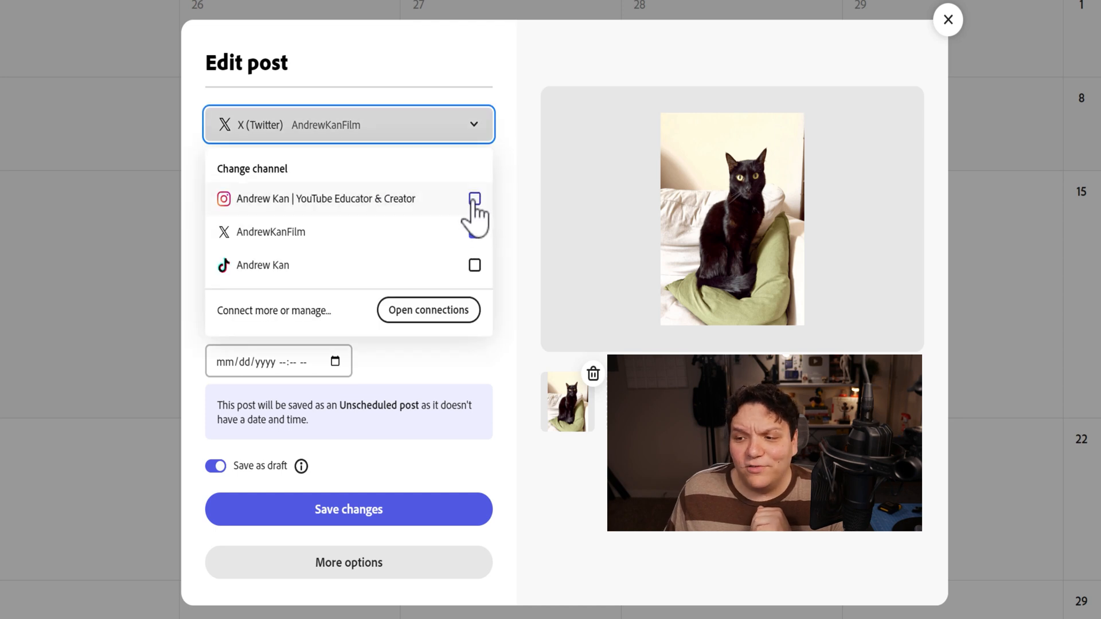
- Dismiss the channel list and close the Caturday draft unchanged
click(474, 232)
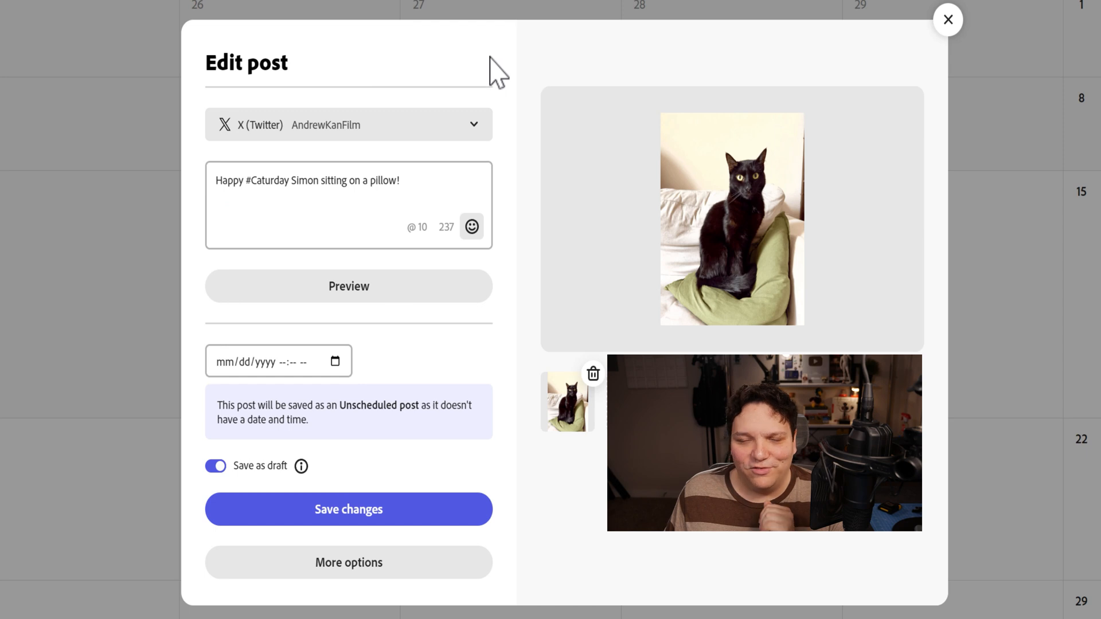
click(947, 19)
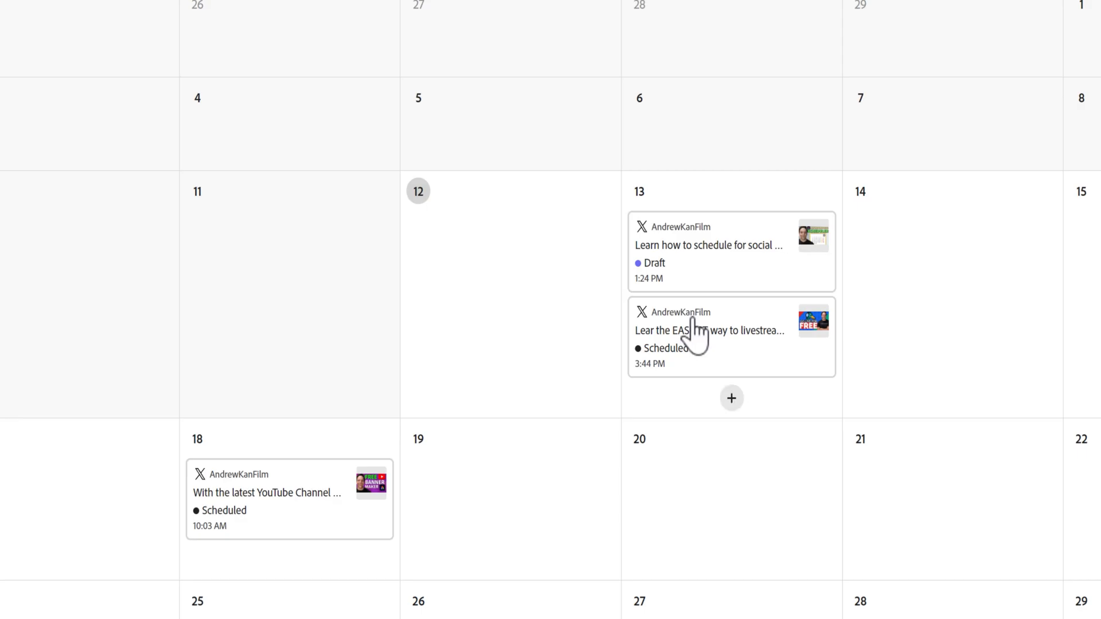
- Schedule the 'Learn how' draft as an X post for March 13 at 10:27 AM
click(731, 252)
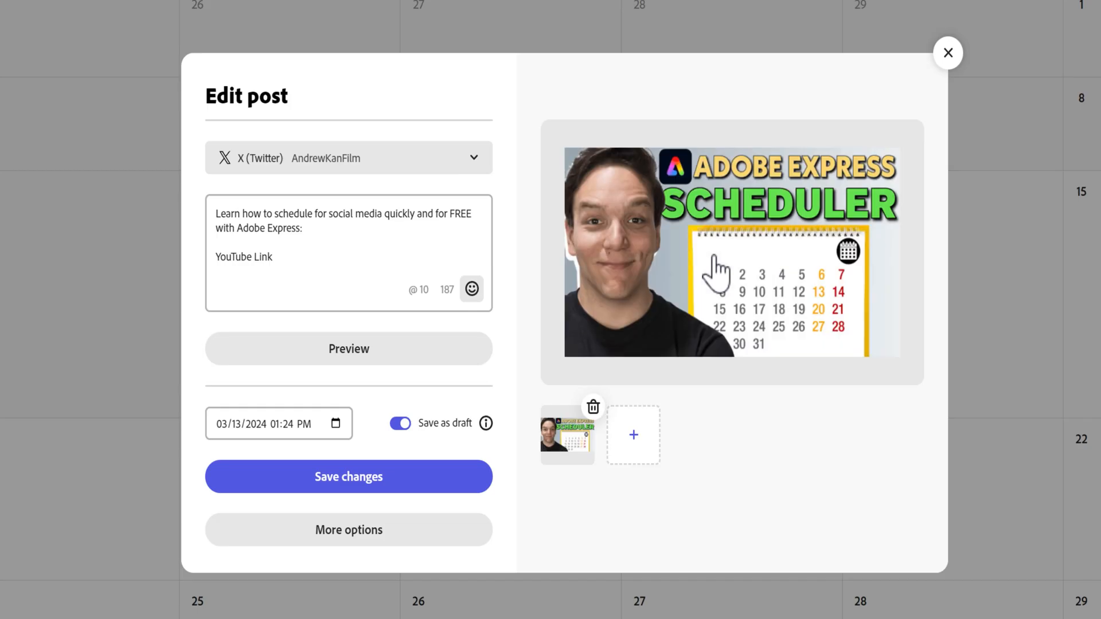
click(349, 477)
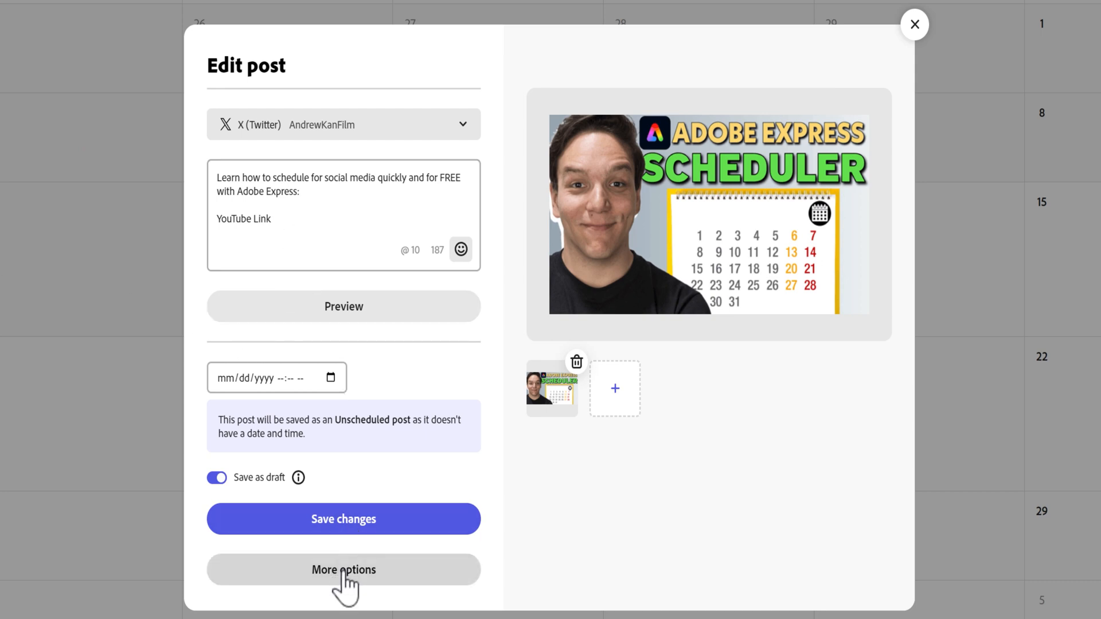
click(343, 570)
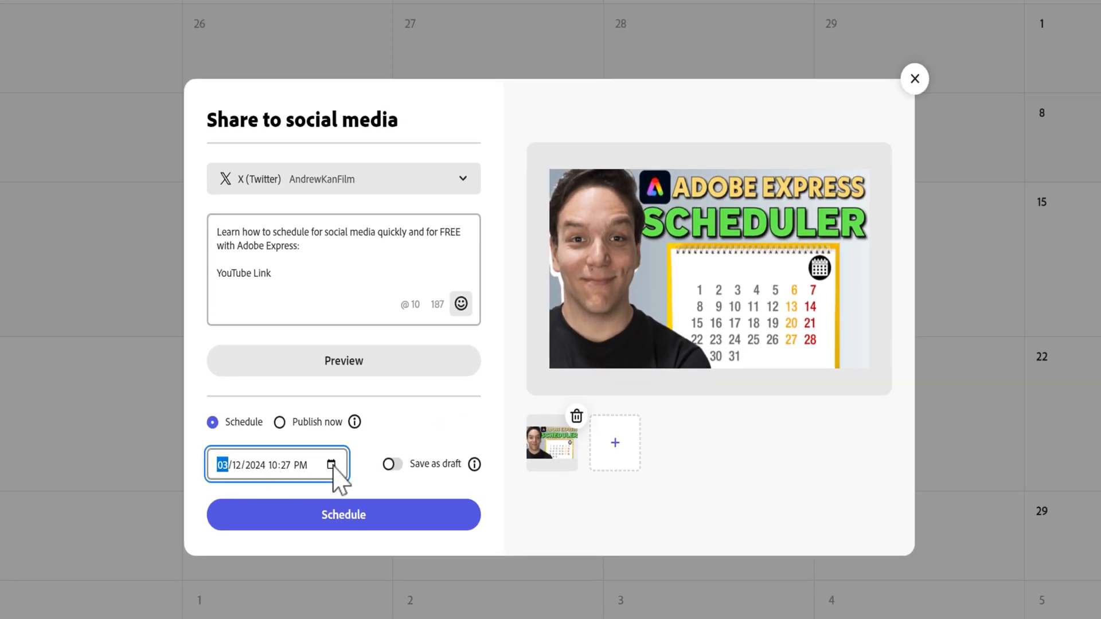
click(333, 466)
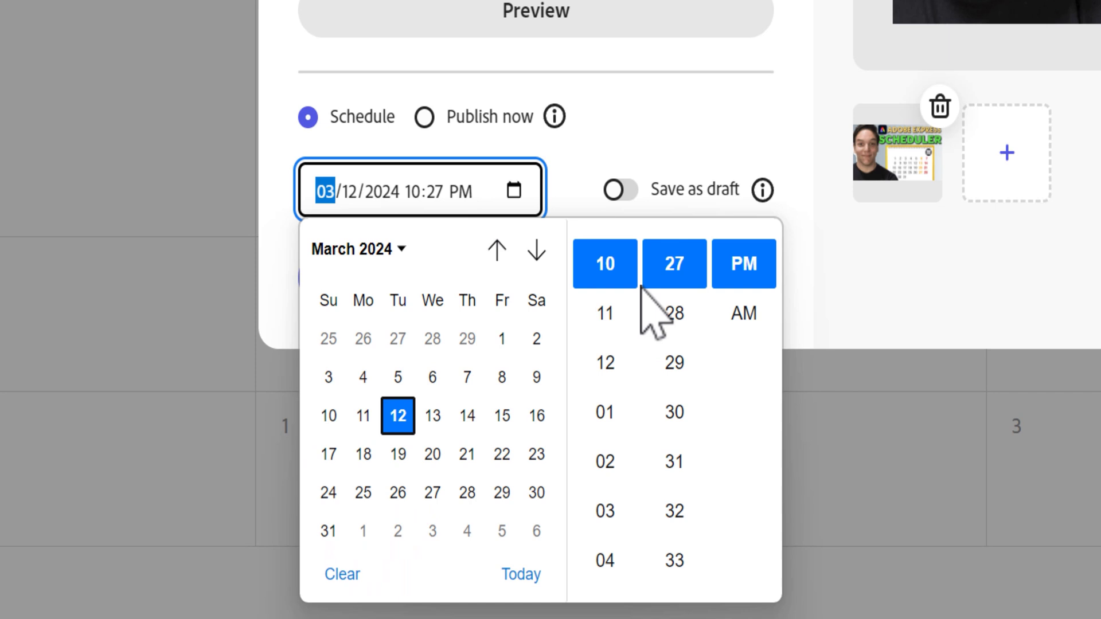
click(743, 313)
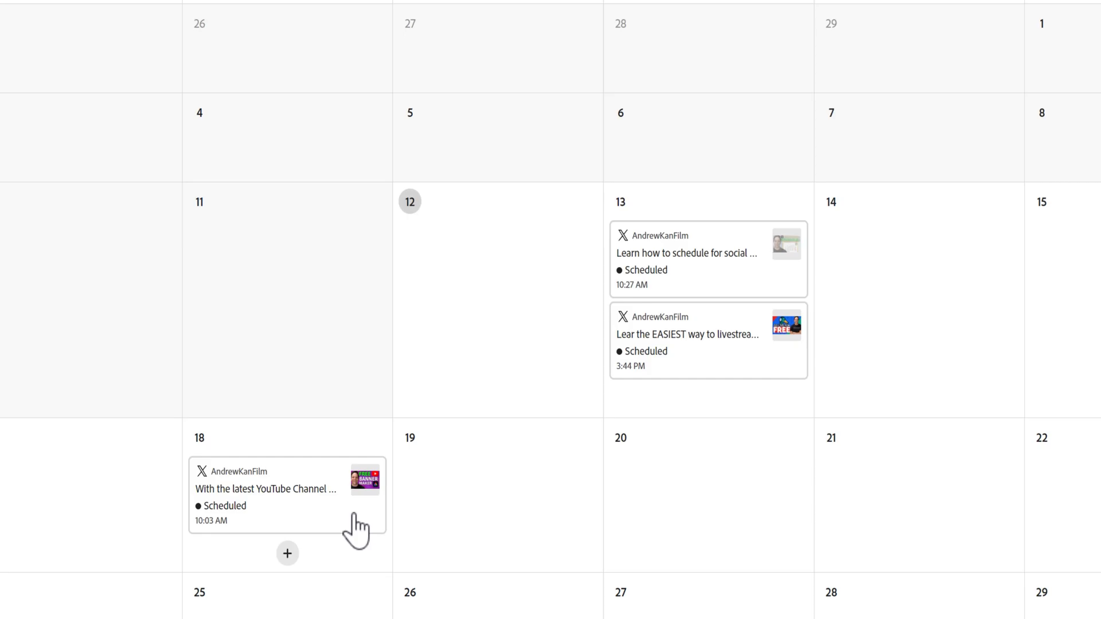
mouse_move(677, 258)
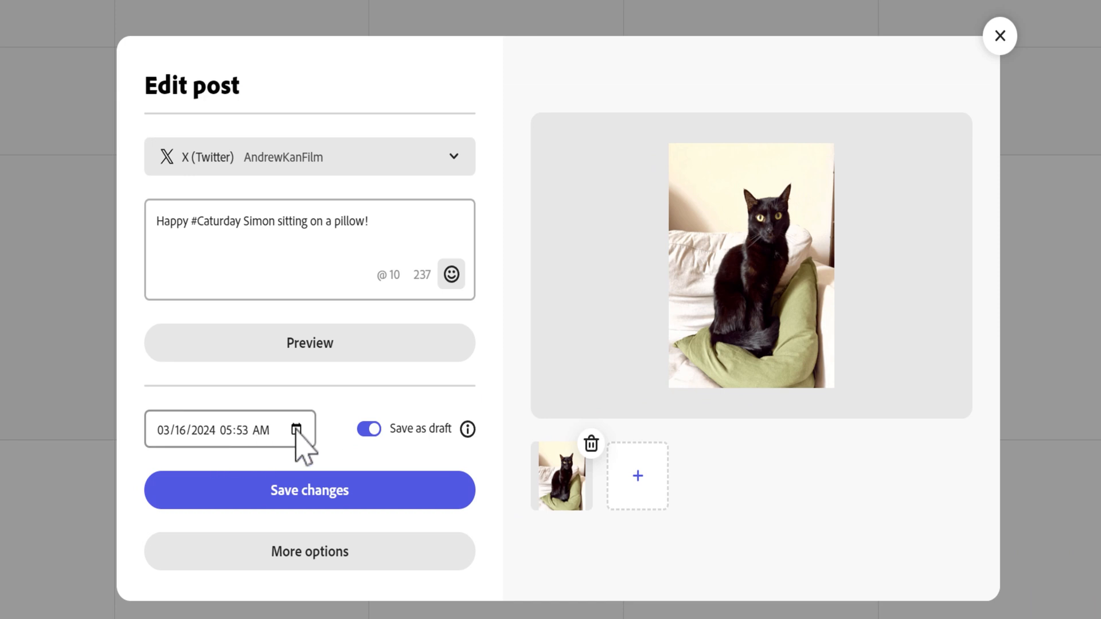
- Change the Caturday draft's hour to 07 for 7:53 AM on March 16
click(297, 437)
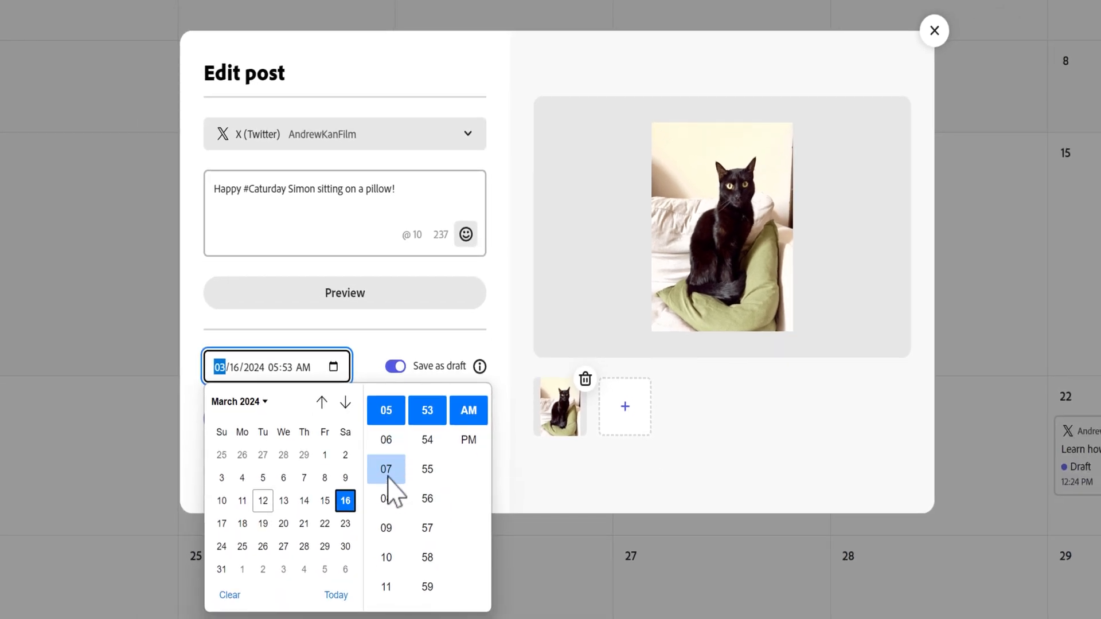
click(386, 469)
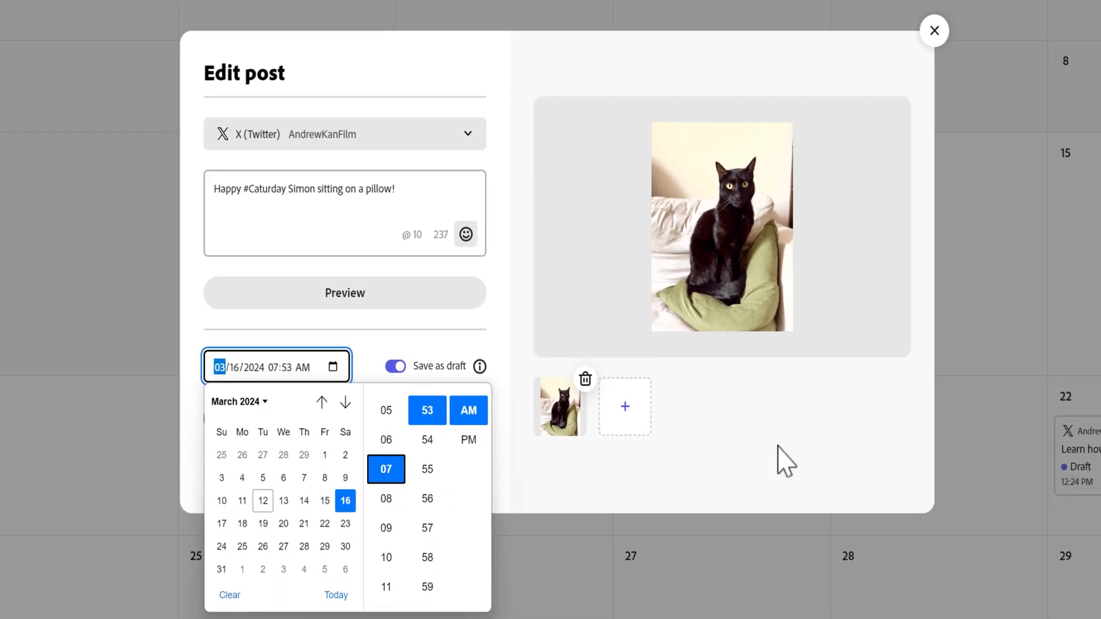
click(934, 29)
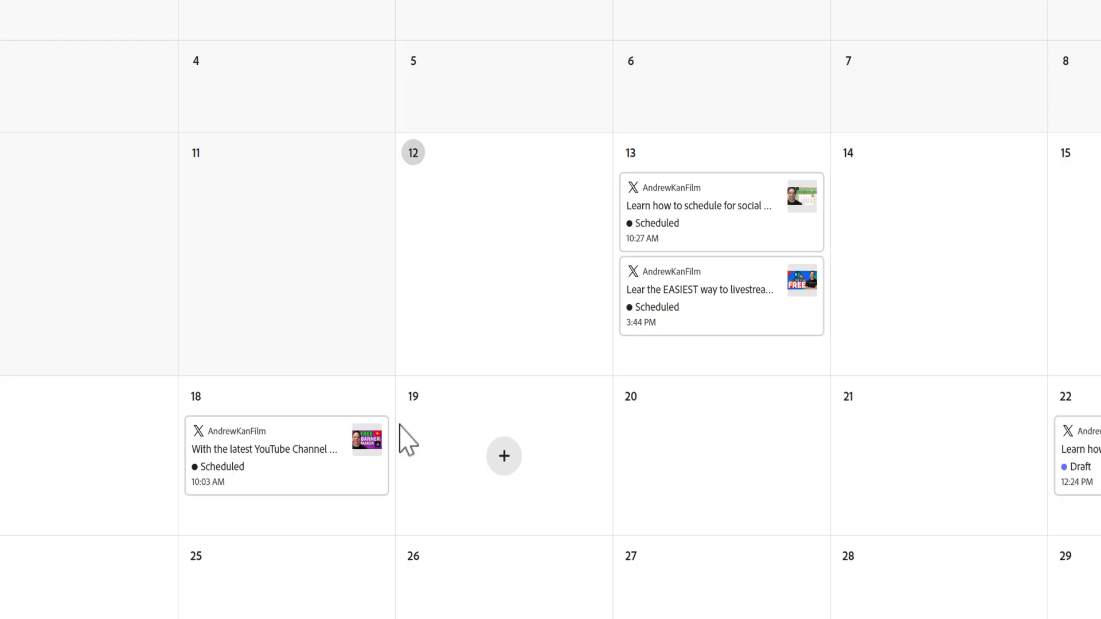